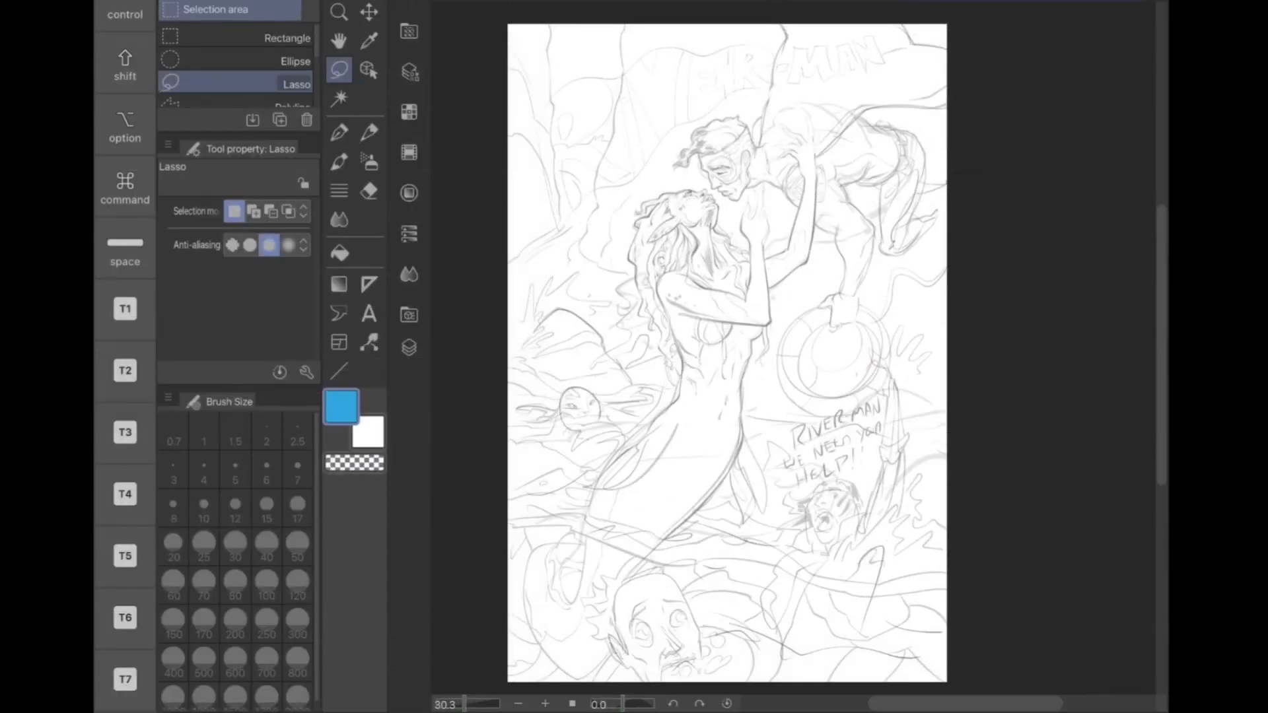
# Create a new layer folder named Foreground in the Layer palette beside Background
pyautogui.click(408, 347)
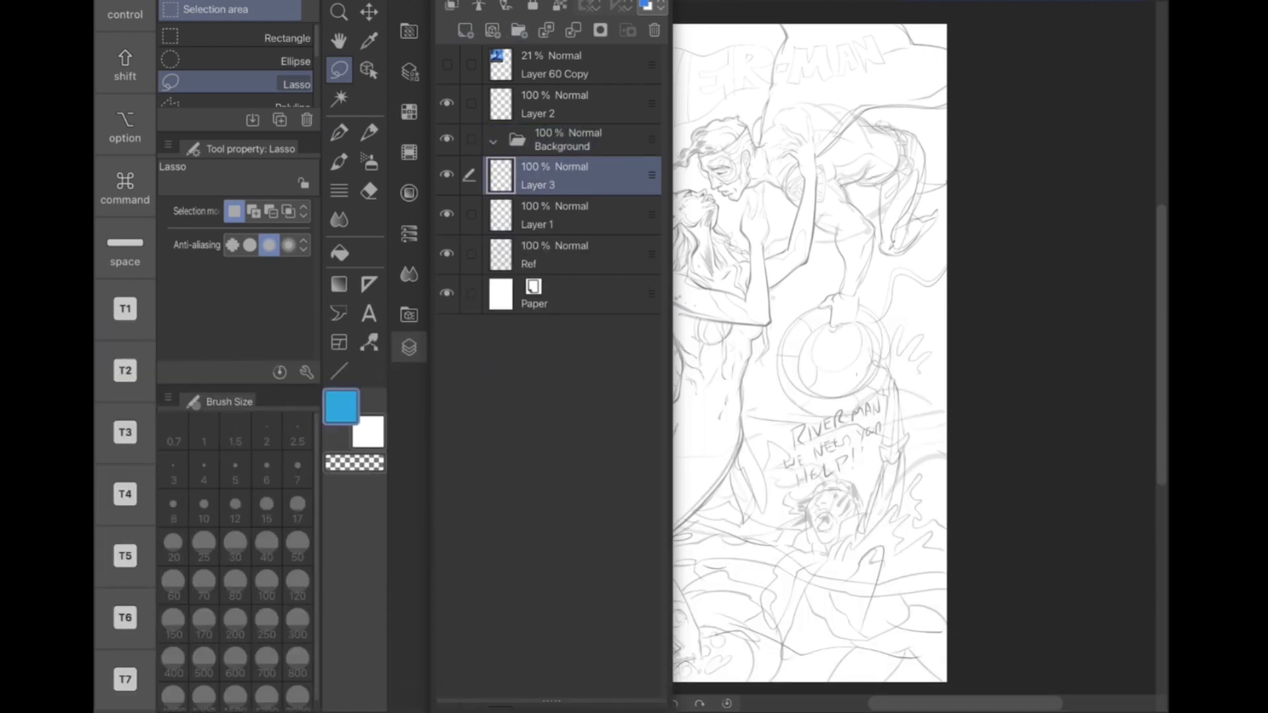
pyautogui.doubleClick(538, 185)
pyautogui.write('Foreground')
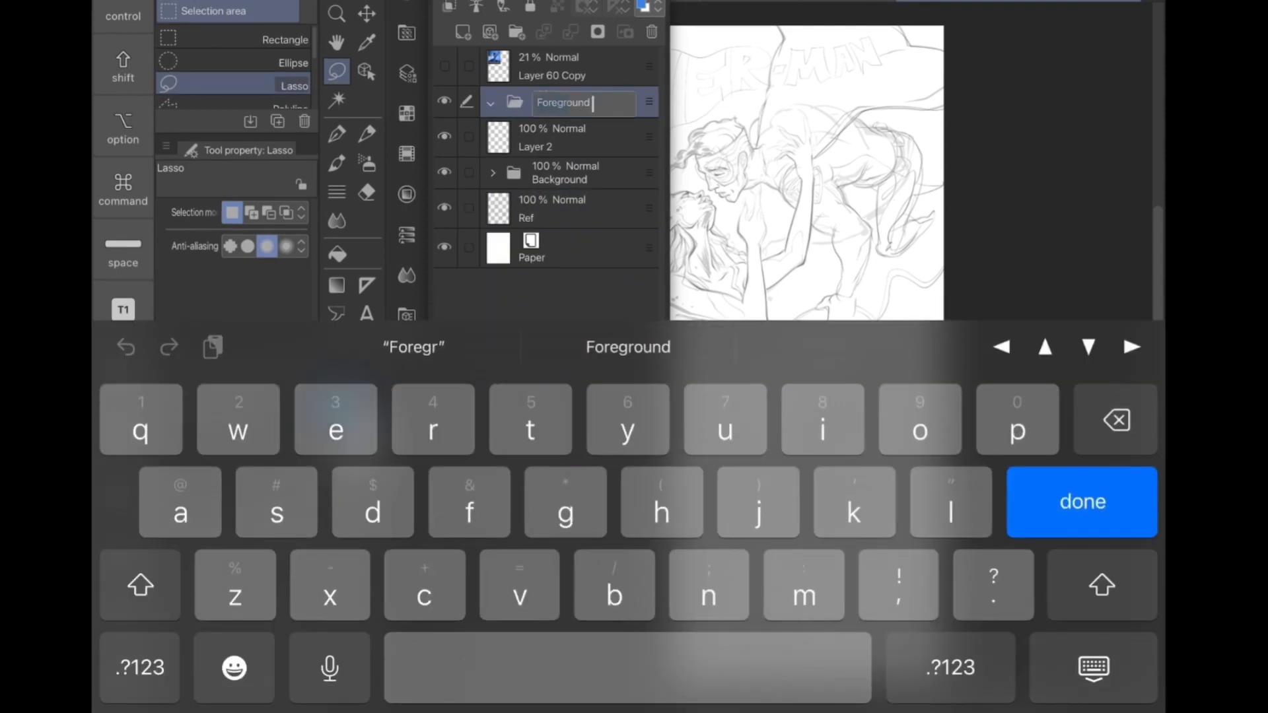
pyautogui.click(537, 141)
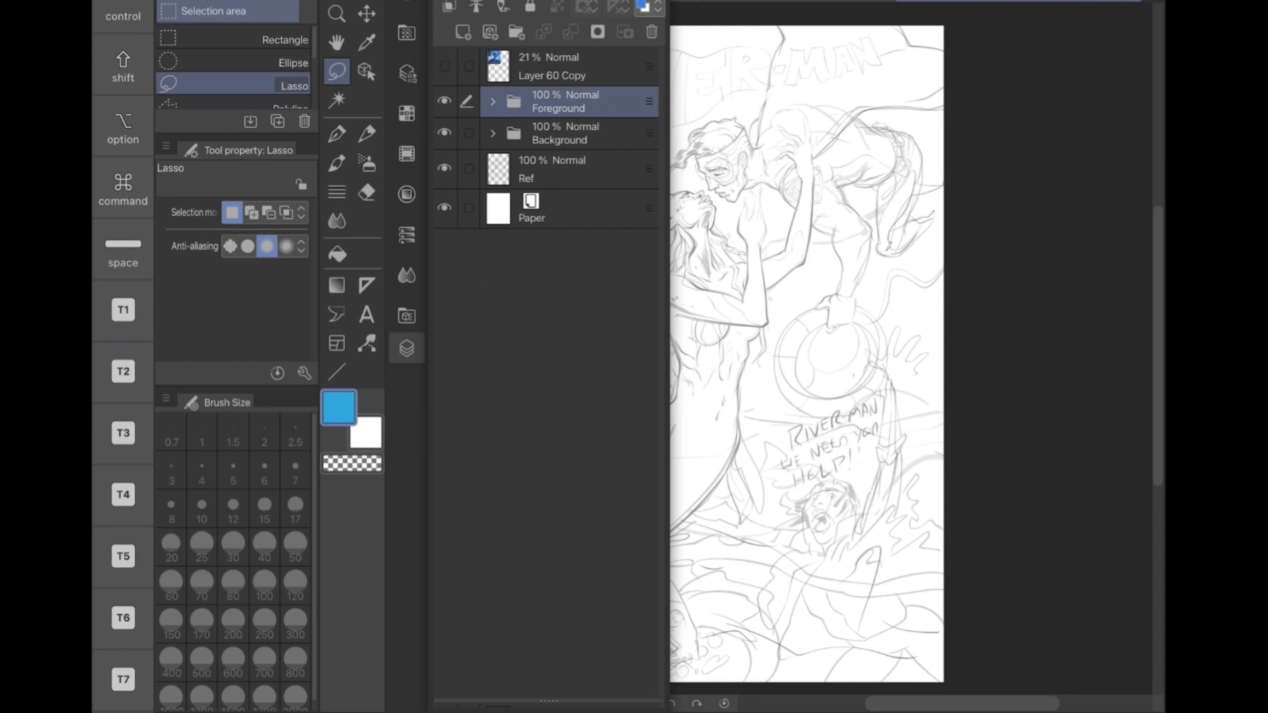
# Close the Layer palette and pick the Turnip pen with black colour for inking
pyautogui.click(491, 101)
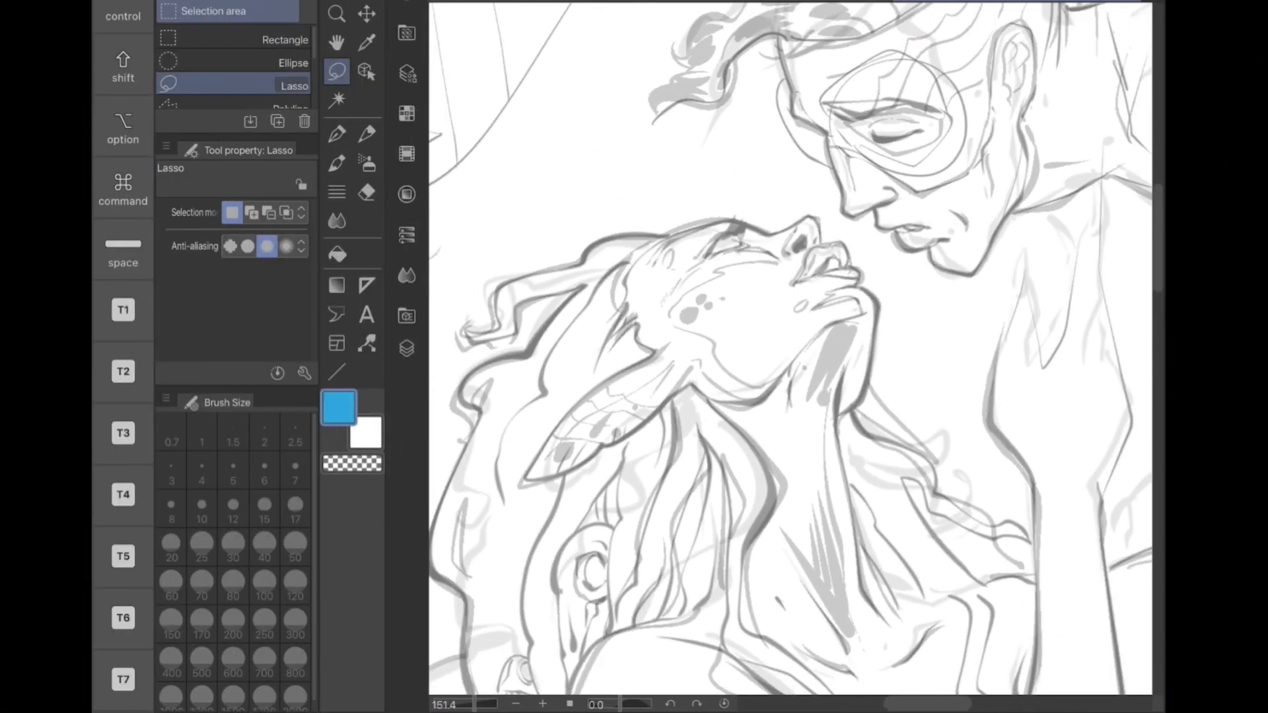
pyautogui.click(335, 135)
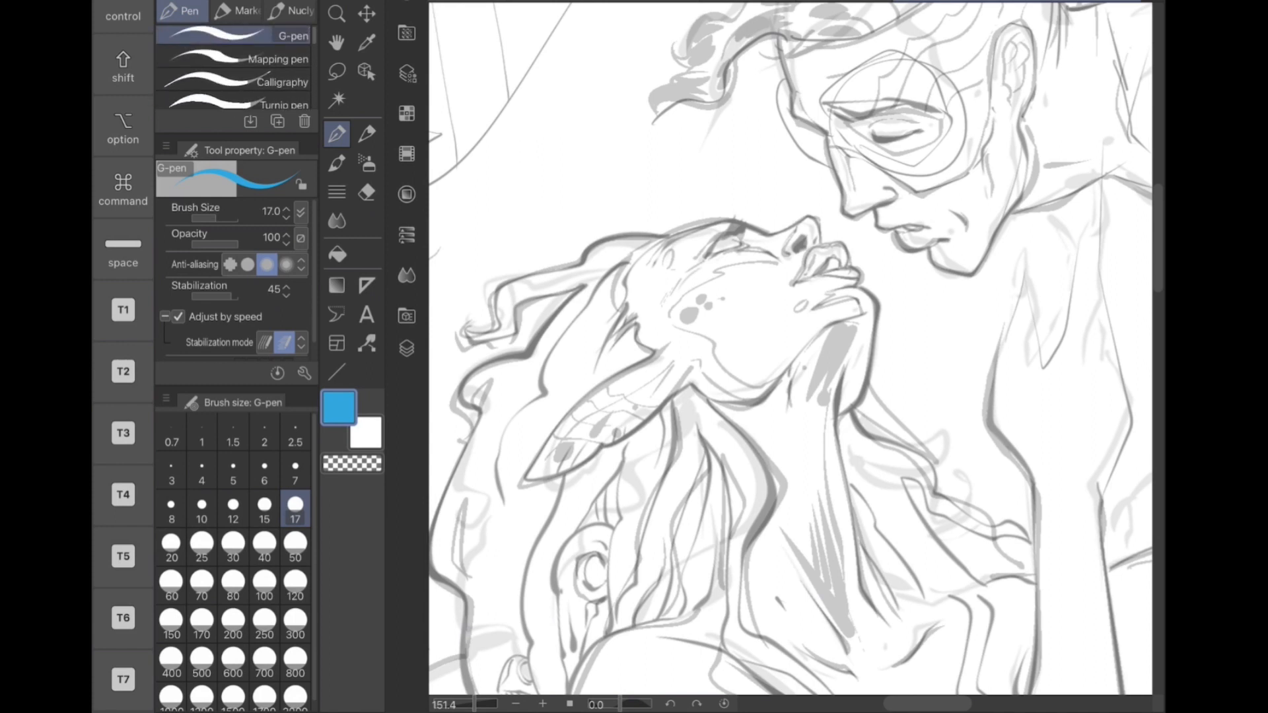
pyautogui.click(282, 80)
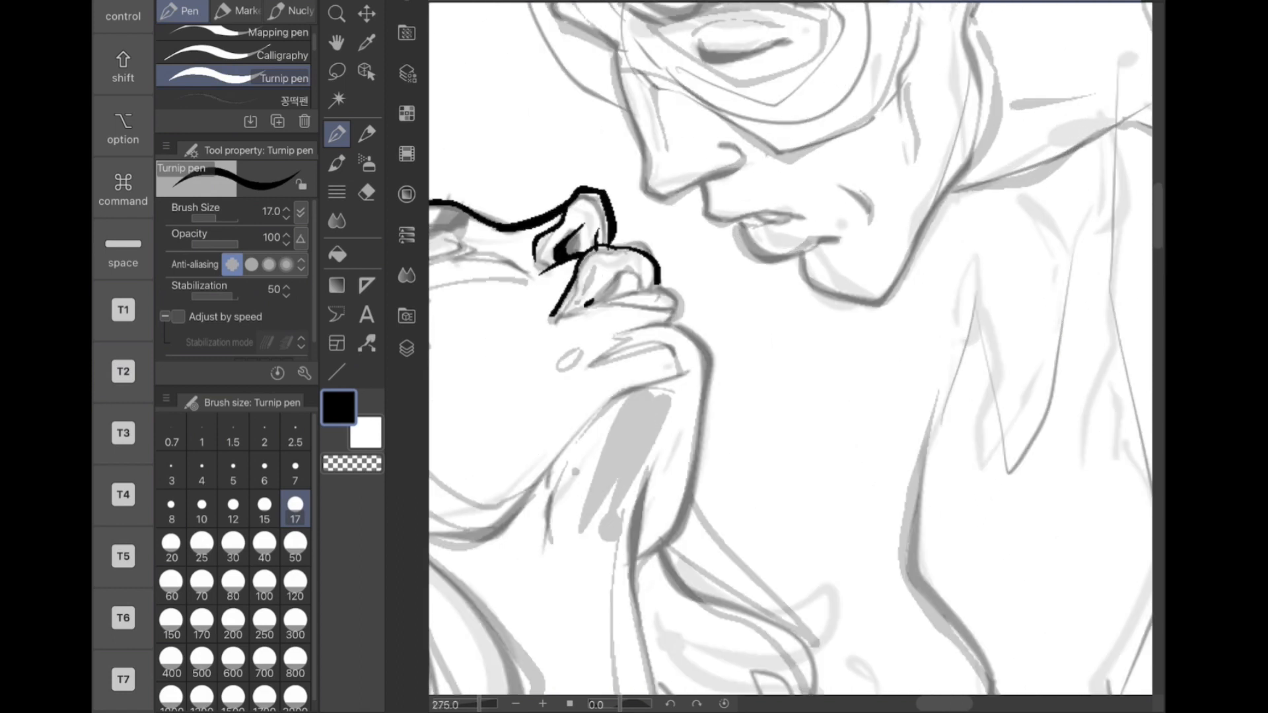
# Ink the mermaid's nose, lips, jaw, fin-shaped ear, dripping forehead detail and curly hair
pyautogui.moveTo(574, 307); pyautogui.dragTo(663, 295)
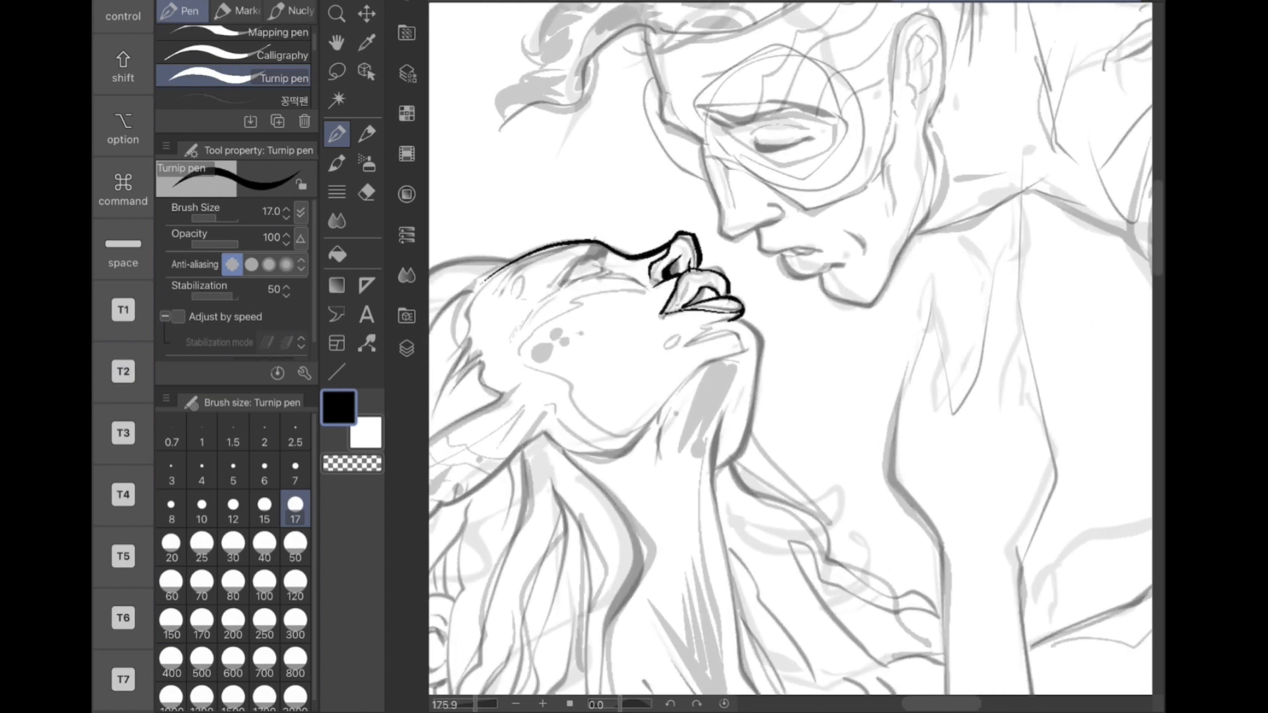
pyautogui.moveTo(736, 323); pyautogui.dragTo(575, 477)
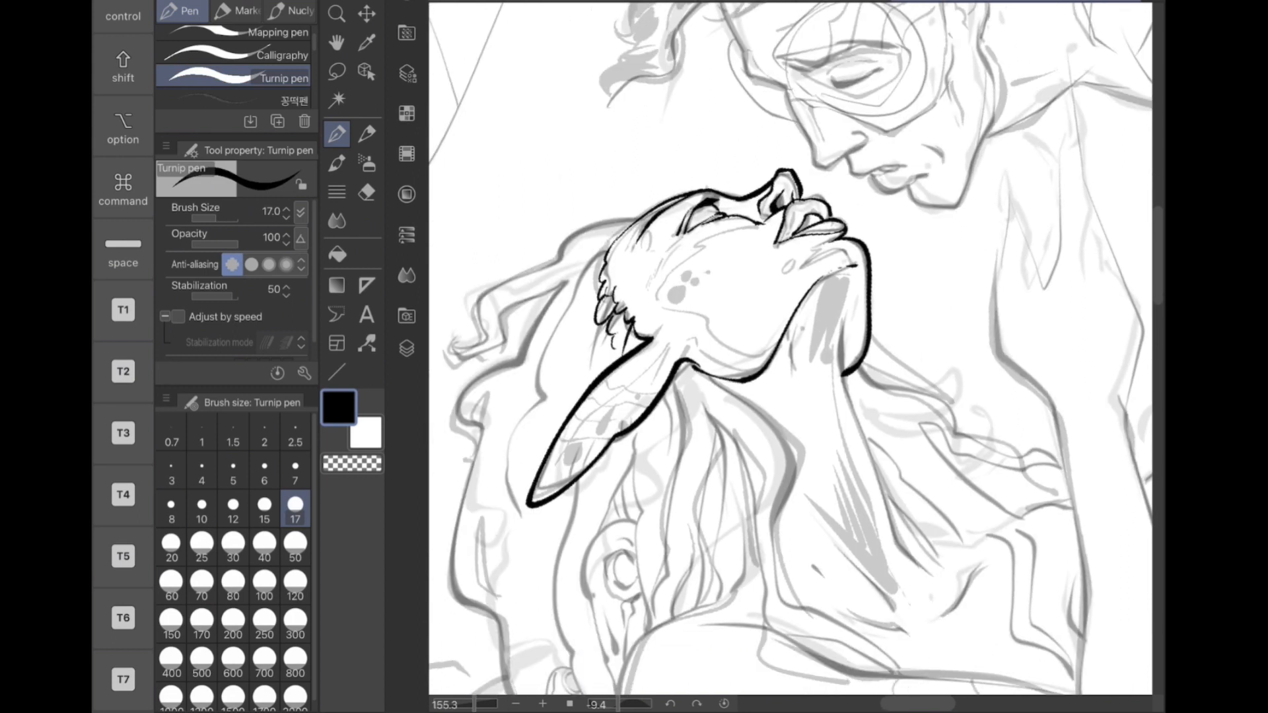
pyautogui.moveTo(614, 287); pyautogui.dragTo(631, 218)
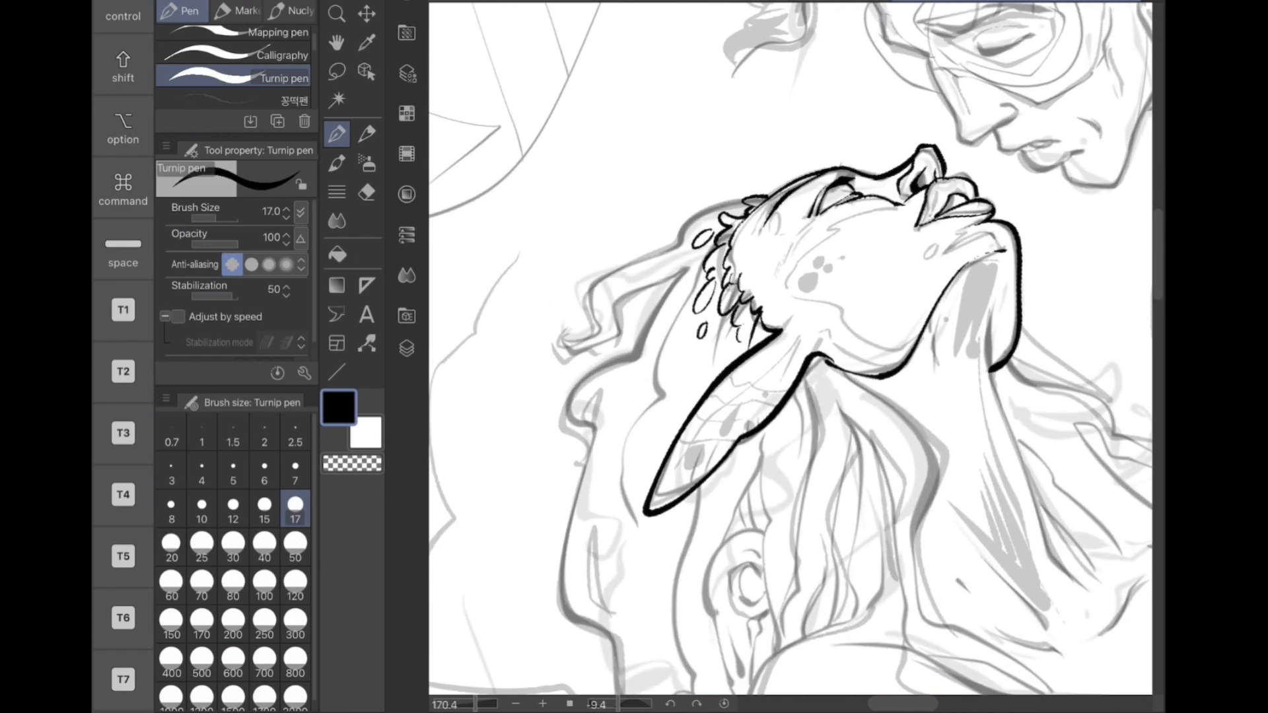
pyautogui.moveTo(735, 202); pyautogui.dragTo(557, 369)
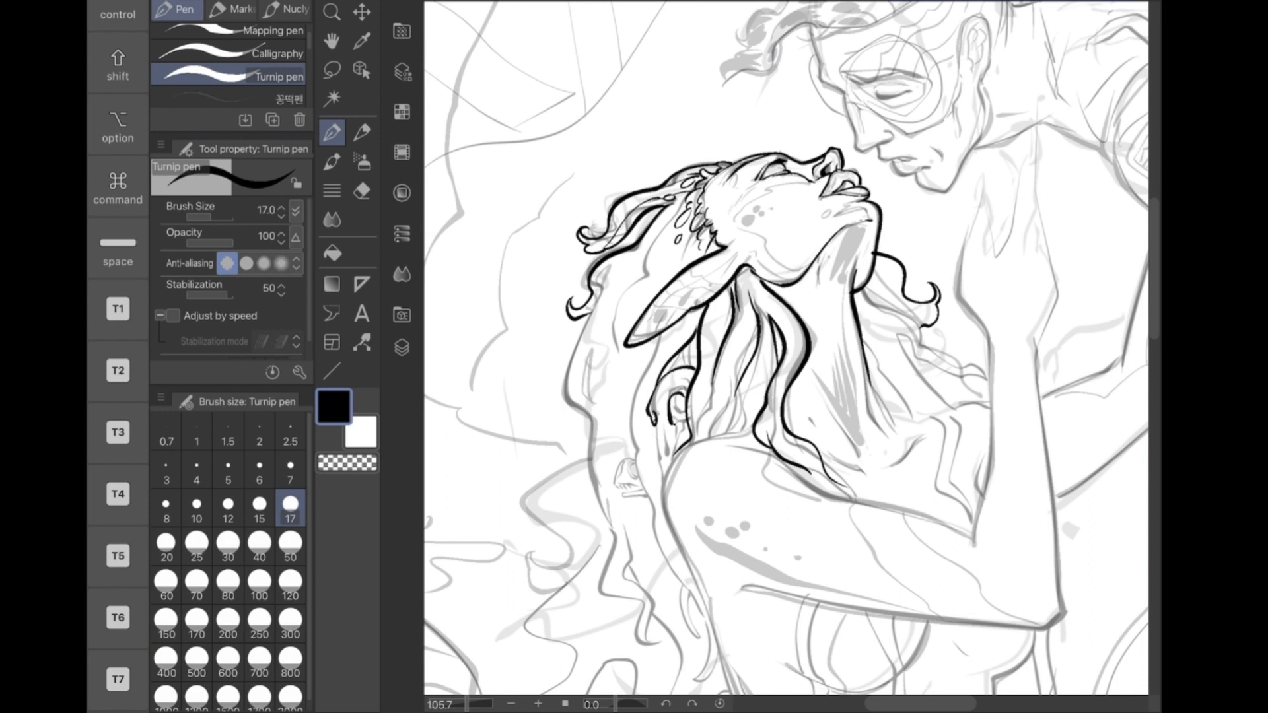
pyautogui.moveTo(679, 356); pyautogui.dragTo(663, 469)
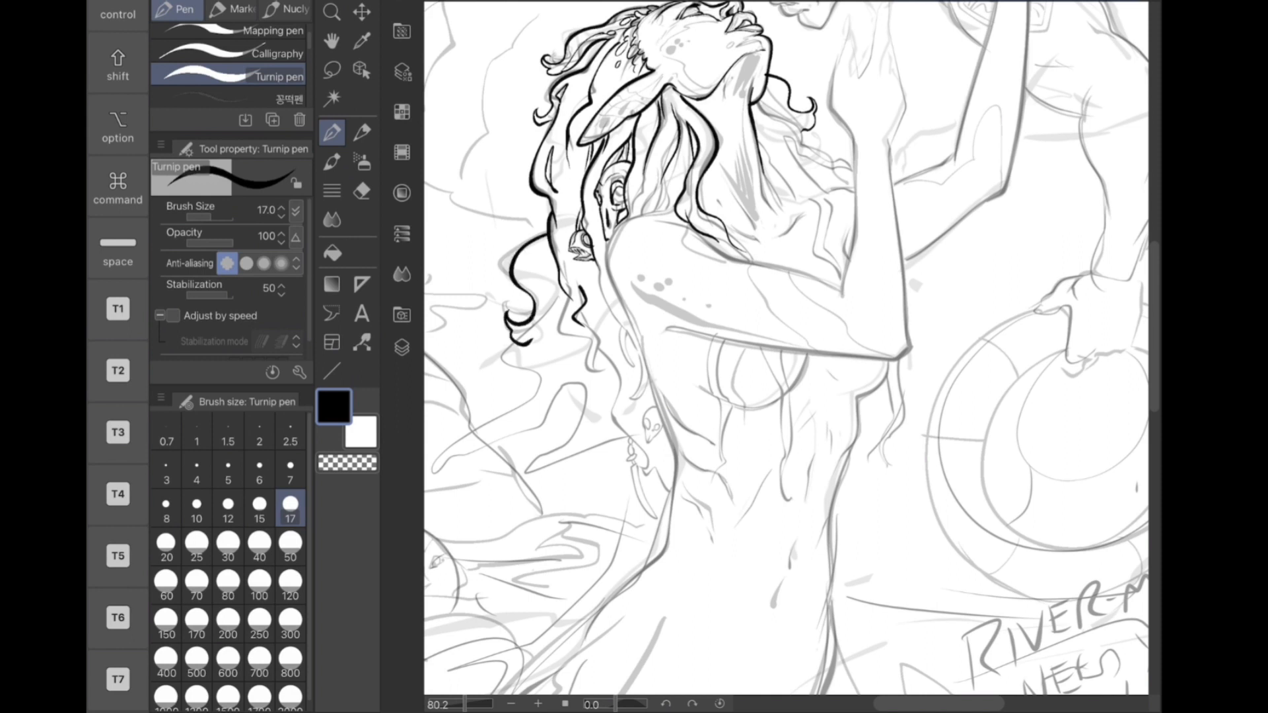
# Scroll the canvas down toward the mermaid's torso and the hero's arm
pyautogui.scroll(-3)
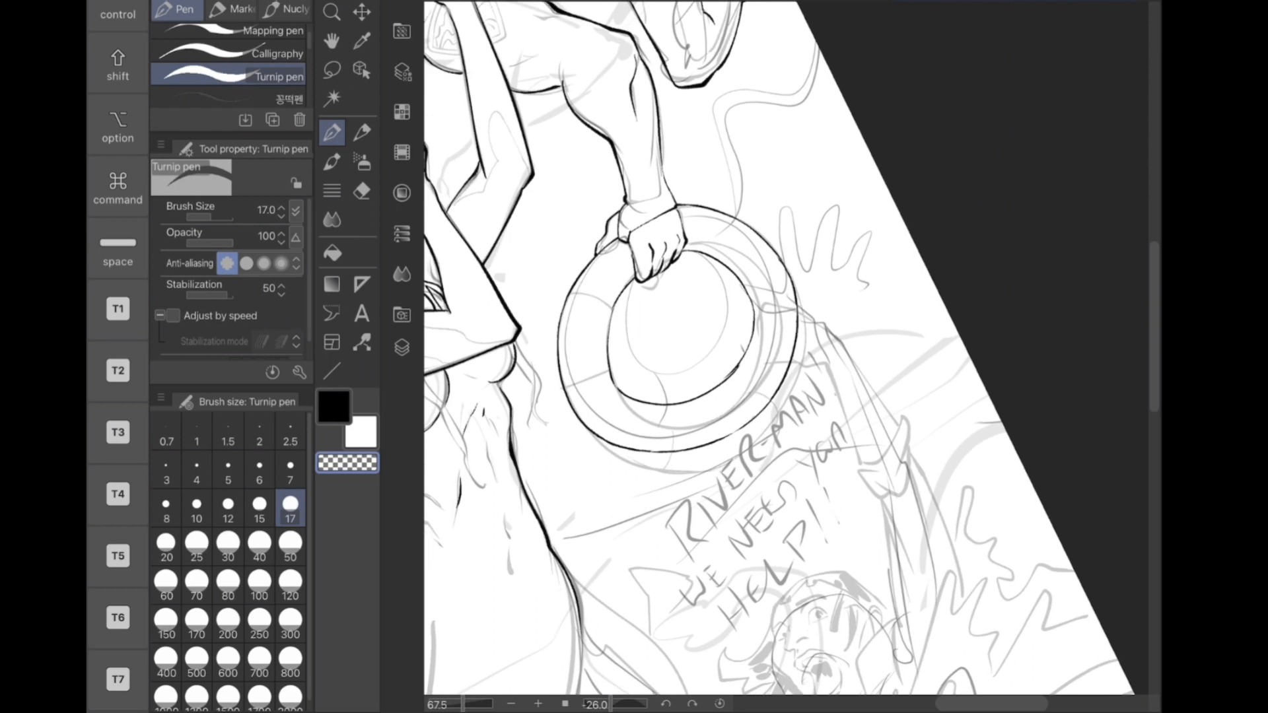
pyautogui.click(362, 192)
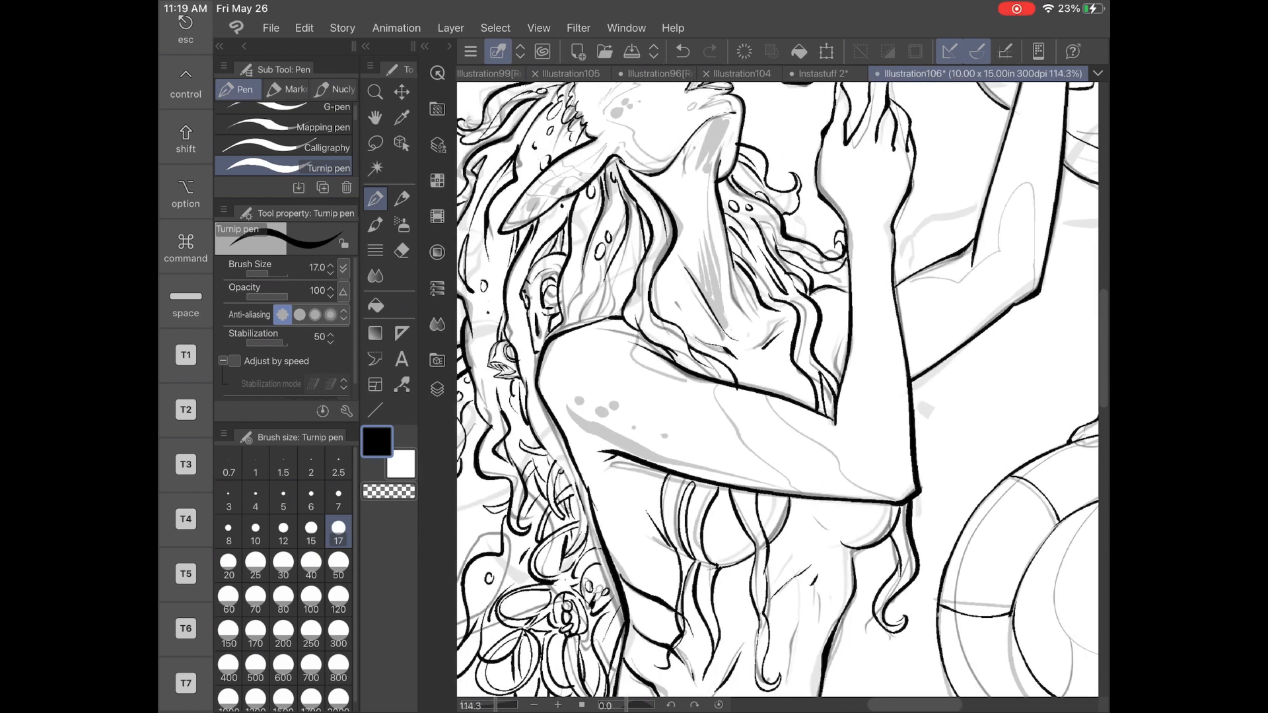
pyautogui.scroll(-3)
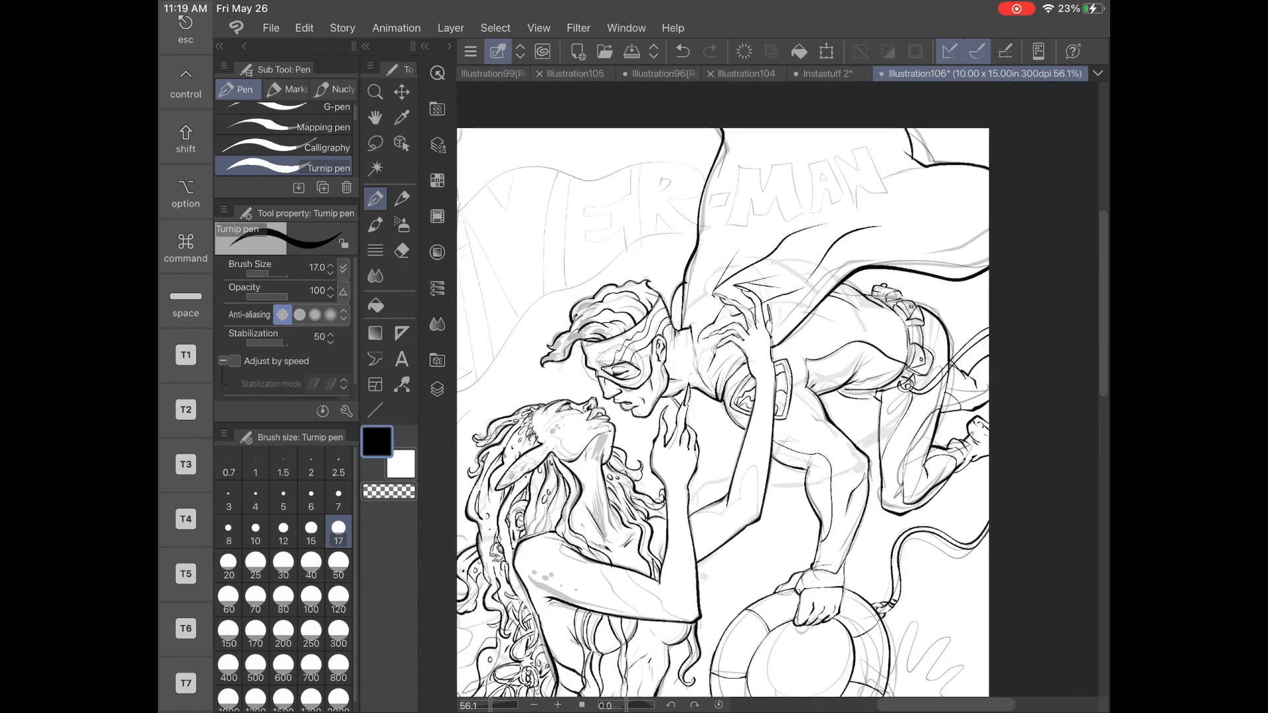
pyautogui.scroll(-3)
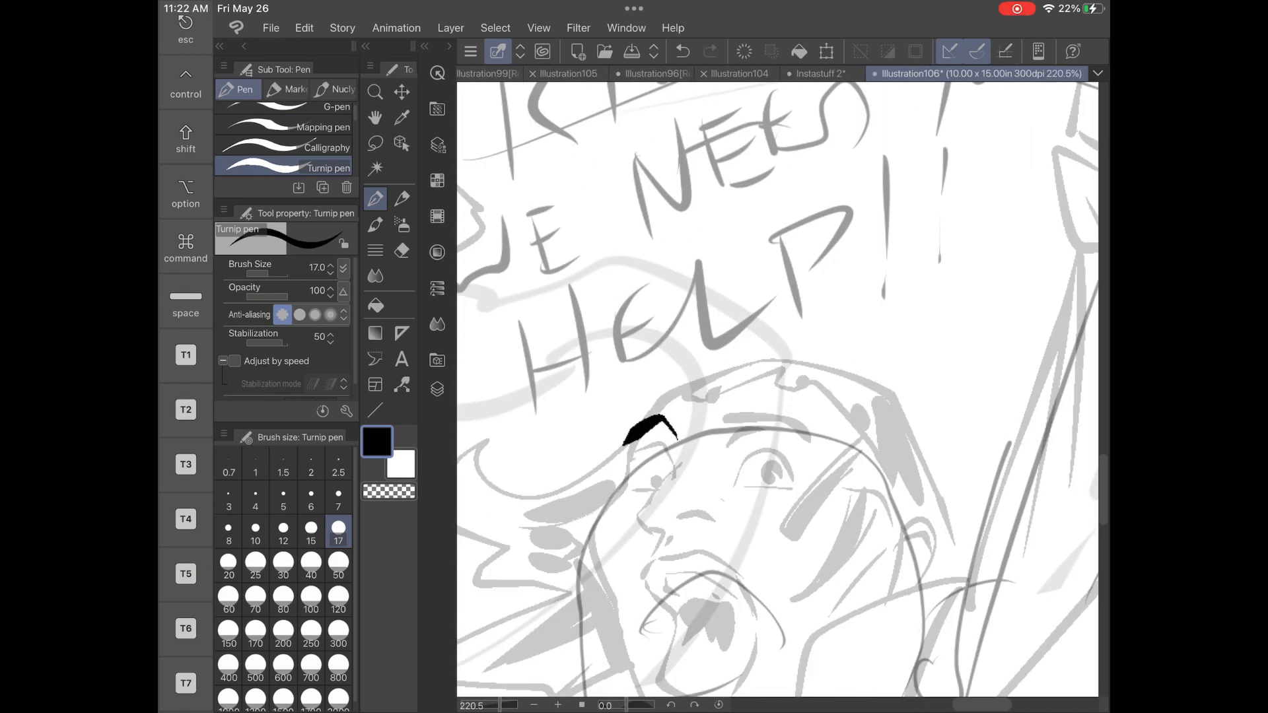
# Ink the shouting woman's eyebrow, screaming face outline, head covering and flying hair
pyautogui.moveTo(728, 404); pyautogui.dragTo(834, 438)
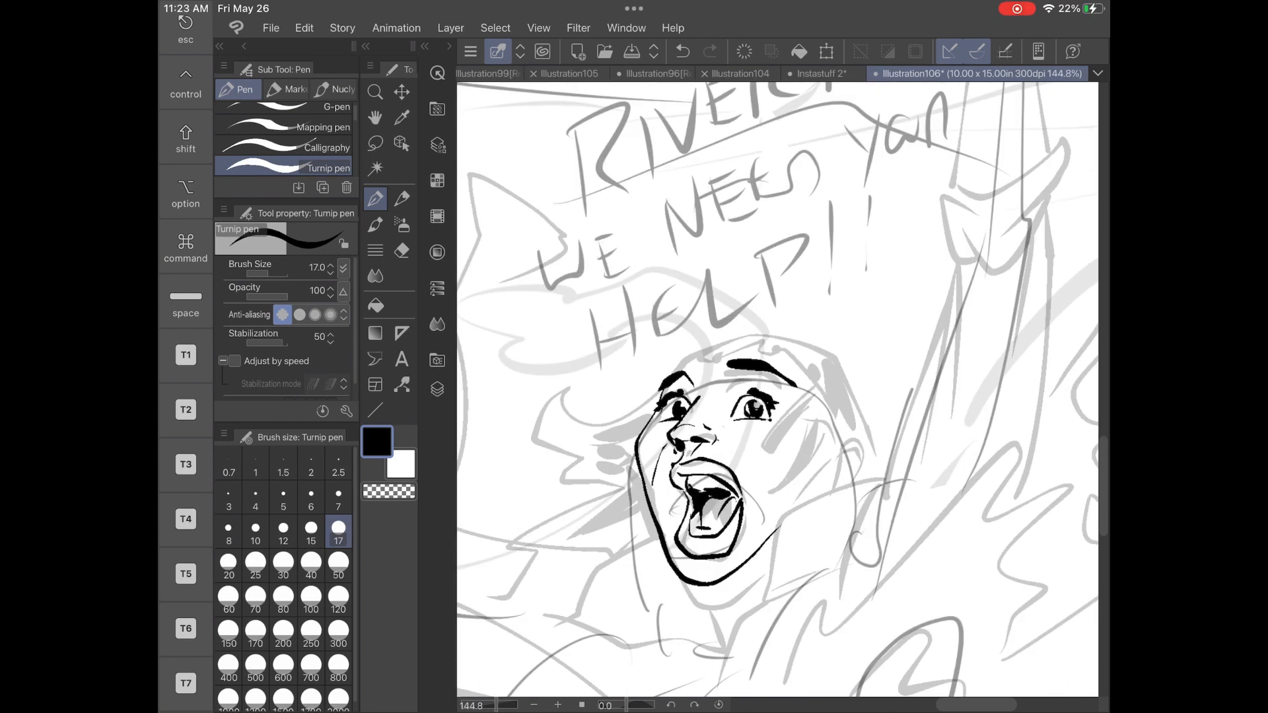
pyautogui.moveTo(728, 449); pyautogui.dragTo(813, 502)
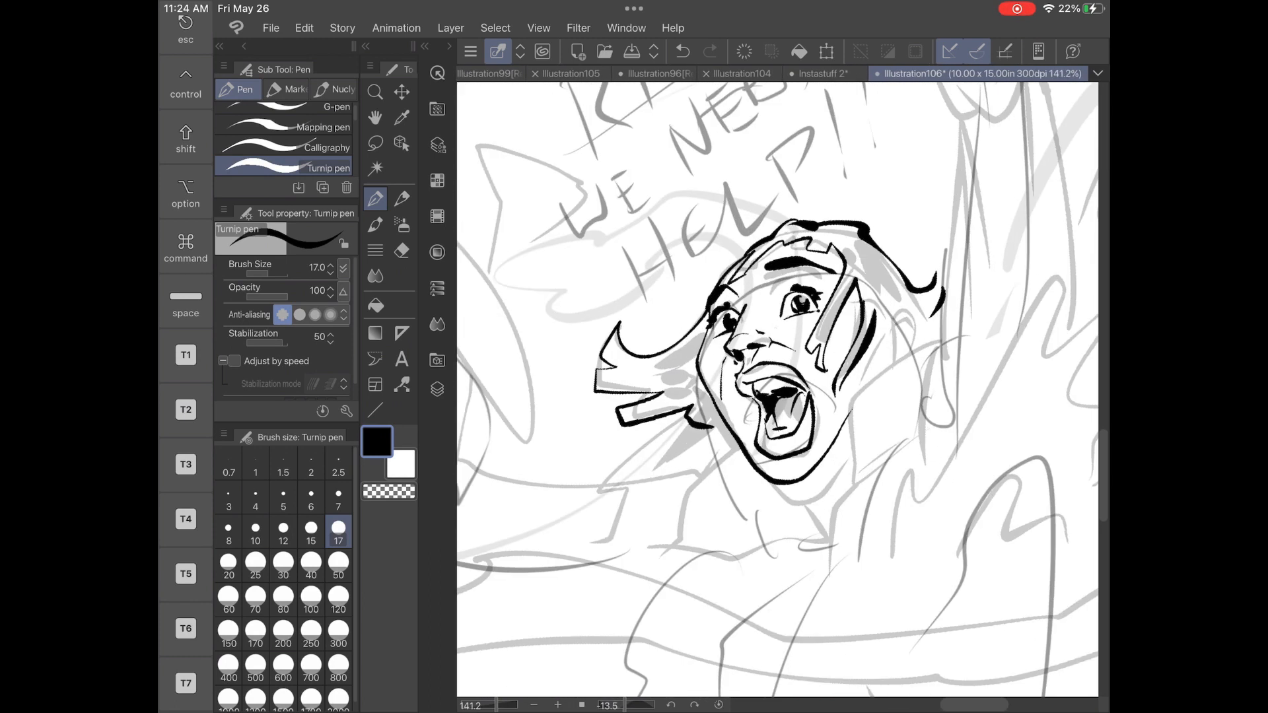
pyautogui.moveTo(614, 347); pyautogui.dragTo(679, 381)
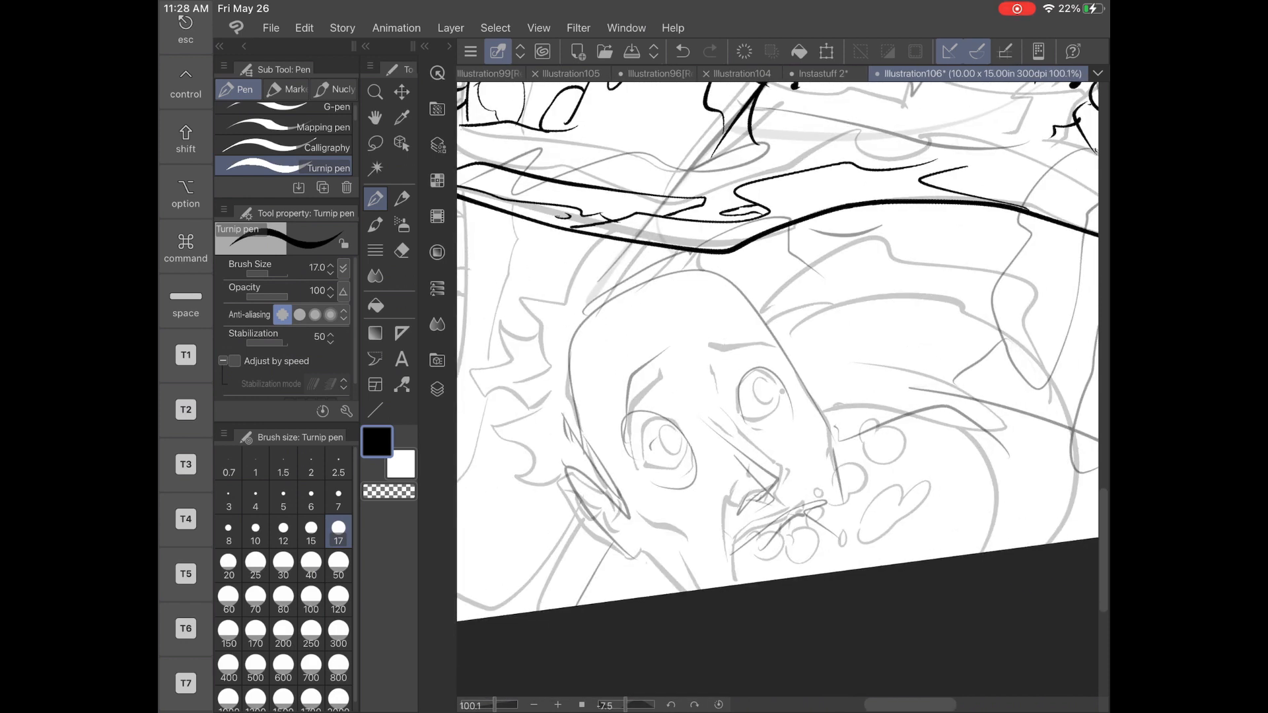
# Ink the drowning man's eyes, brows, nose, gaping mouth, escaping bubbles and splashes above him
pyautogui.moveTo(622, 381); pyautogui.dragTo(777, 332)
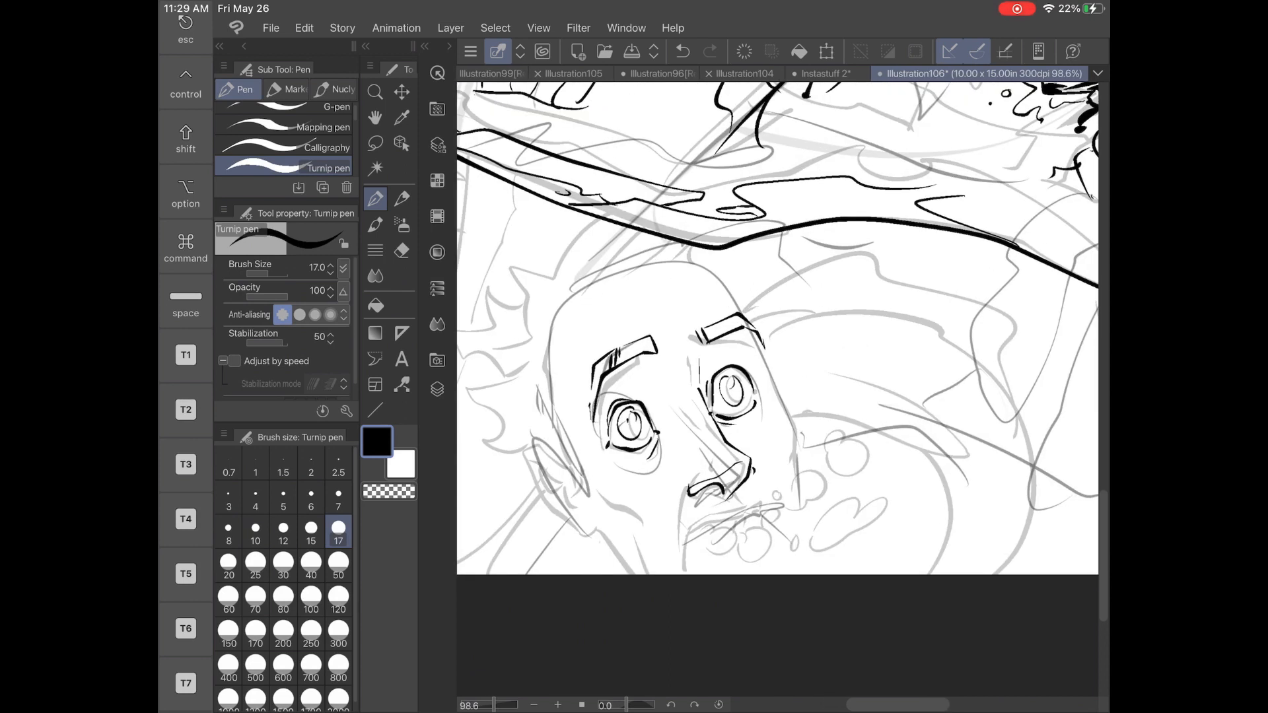
pyautogui.moveTo(704, 340); pyautogui.dragTo(704, 485)
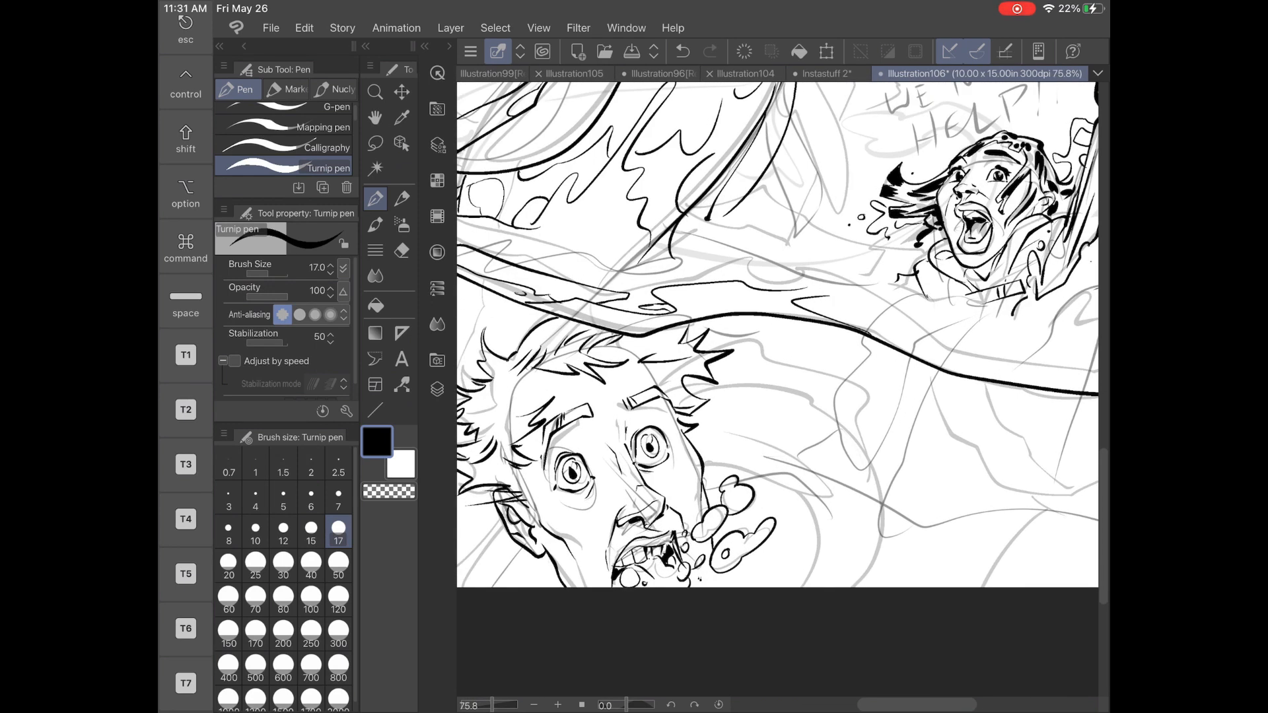
pyautogui.moveTo(785, 369); pyautogui.dragTo(881, 575)
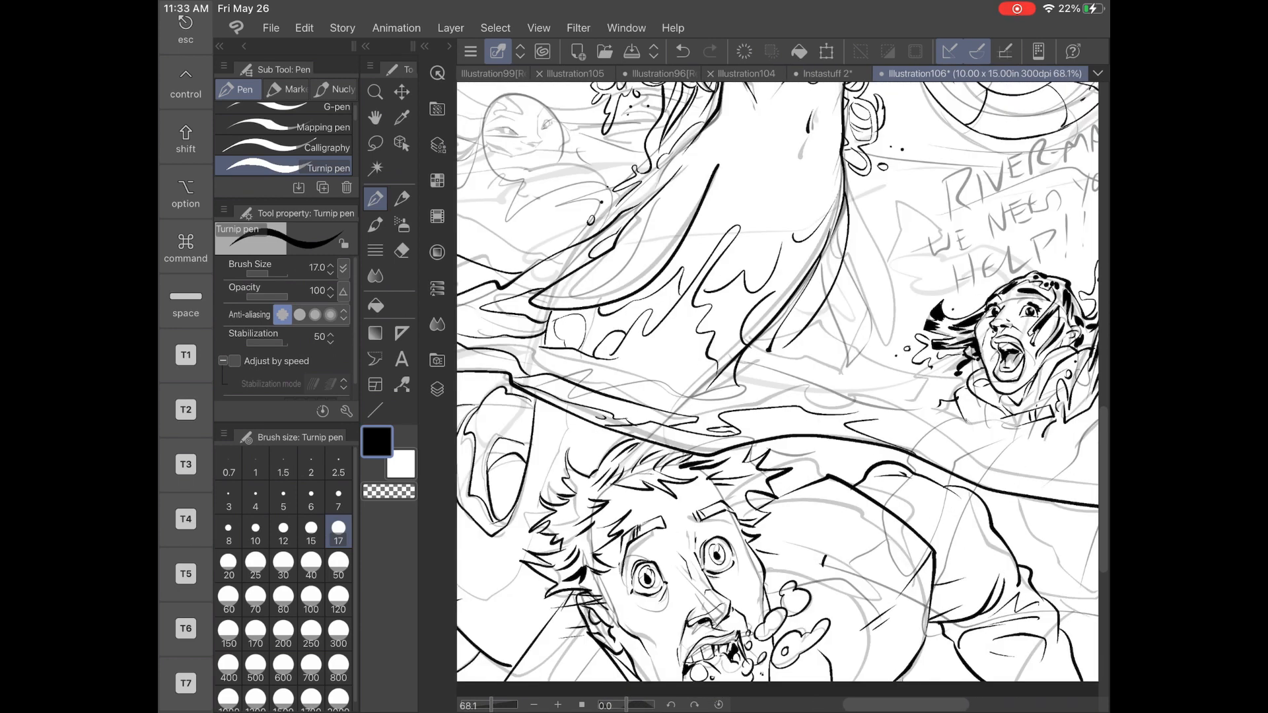
pyautogui.moveTo(816, 549); pyautogui.dragTo(841, 599)
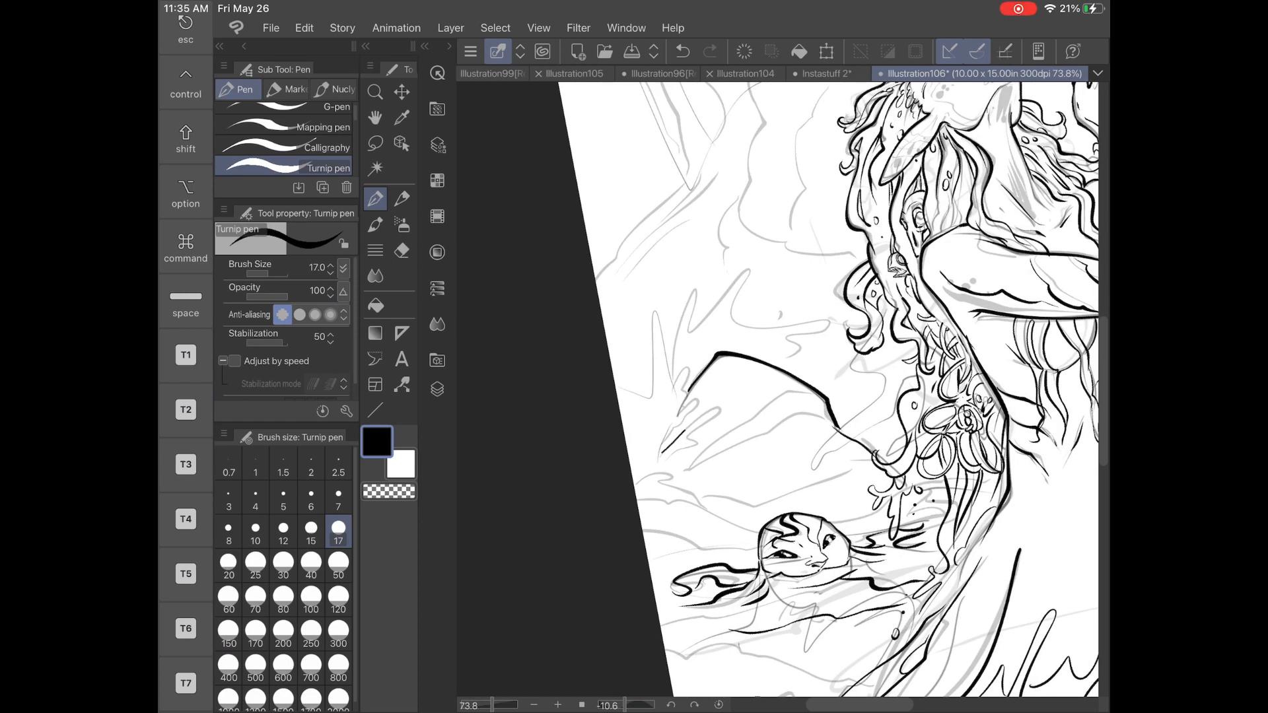
# Ink the mermaid's flowing curly hair and the water splashes around her body
pyautogui.moveTo(651, 324); pyautogui.dragTo(696, 453)
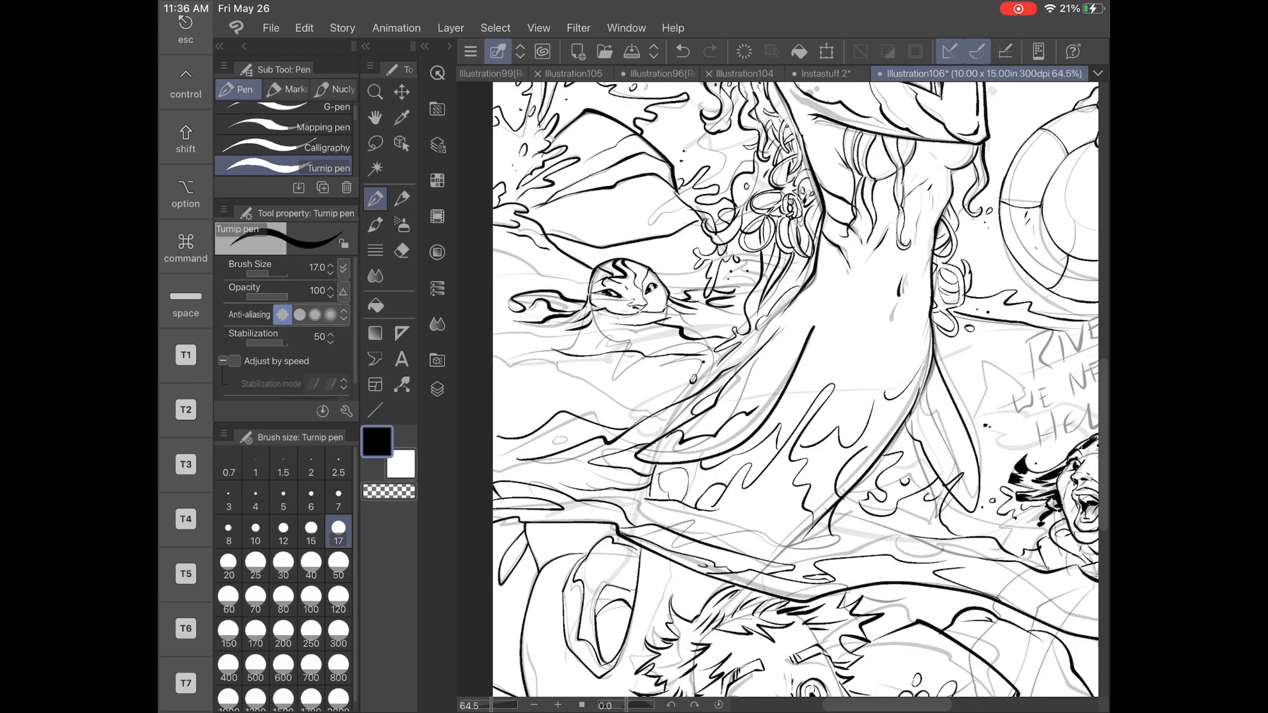
pyautogui.moveTo(656, 453); pyautogui.dragTo(780, 364)
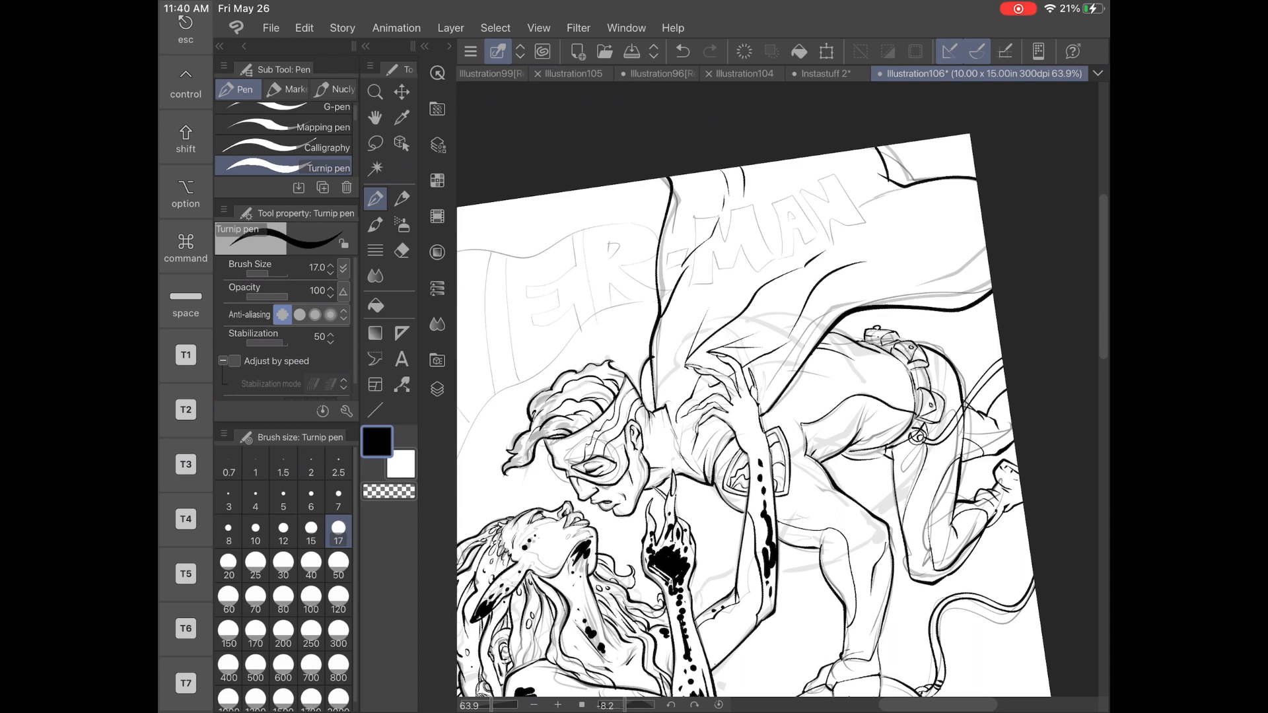
# Add black ink spatter around the shouting woman while moving down the canvas
pyautogui.scroll(-3)
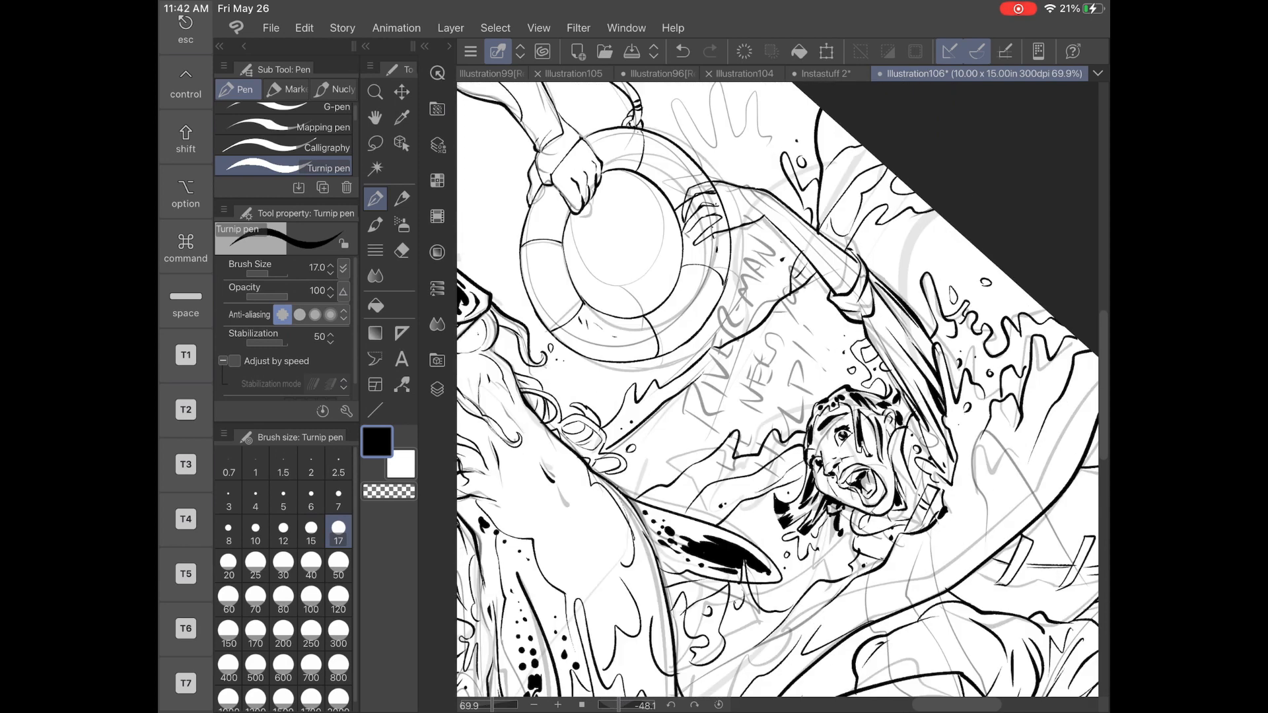
pyautogui.moveTo(632, 480); pyautogui.dragTo(975, 239)
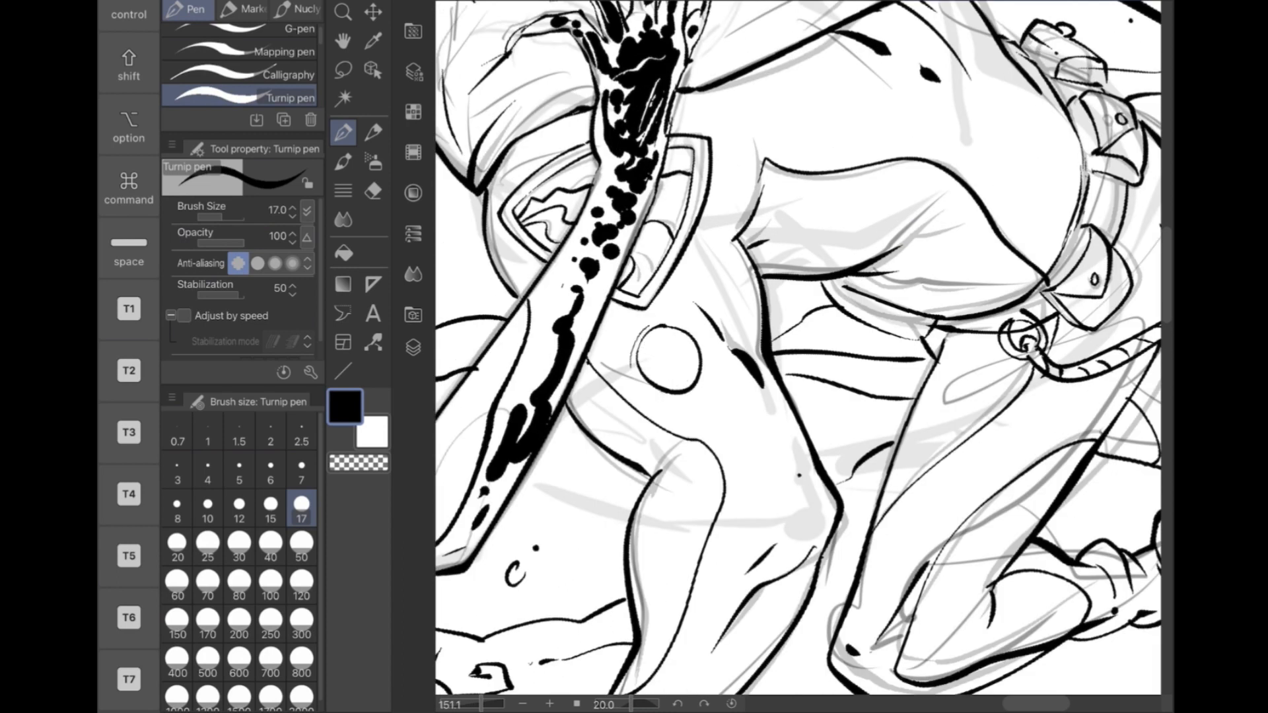
pyautogui.scroll(-3)
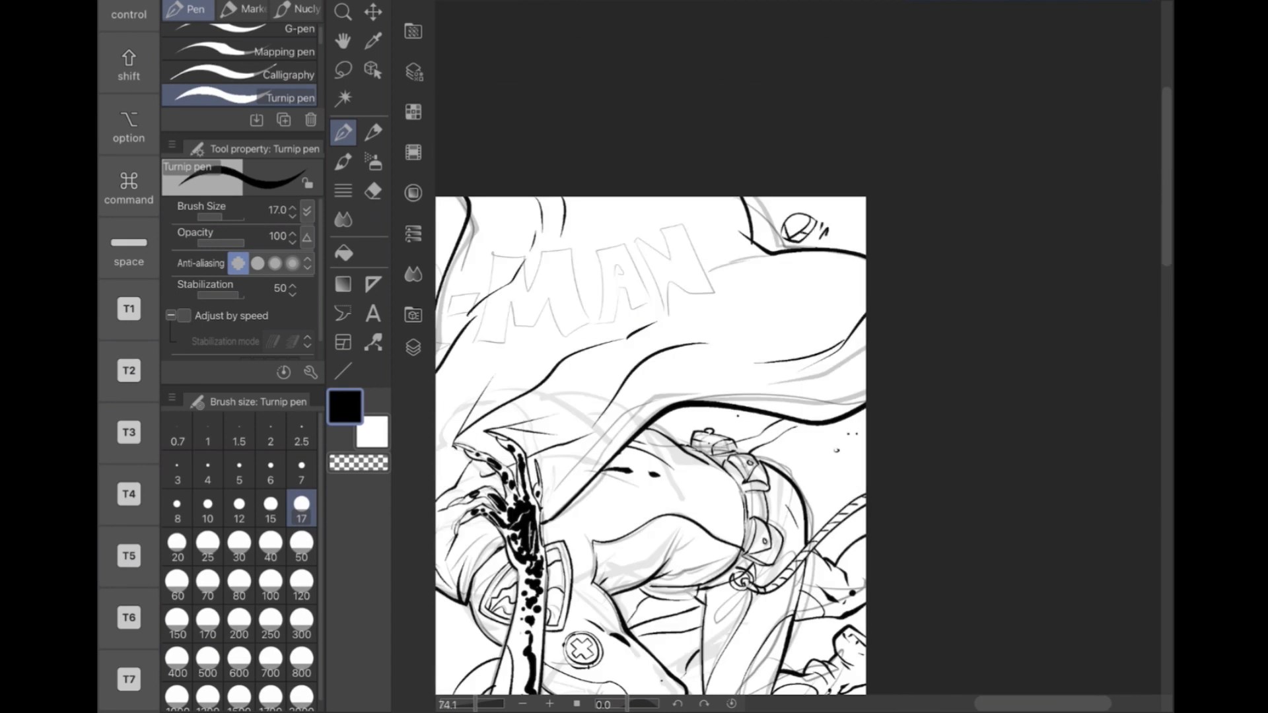
# Pick the tool for drawing the cover's rounded corner box
pyautogui.click(413, 347)
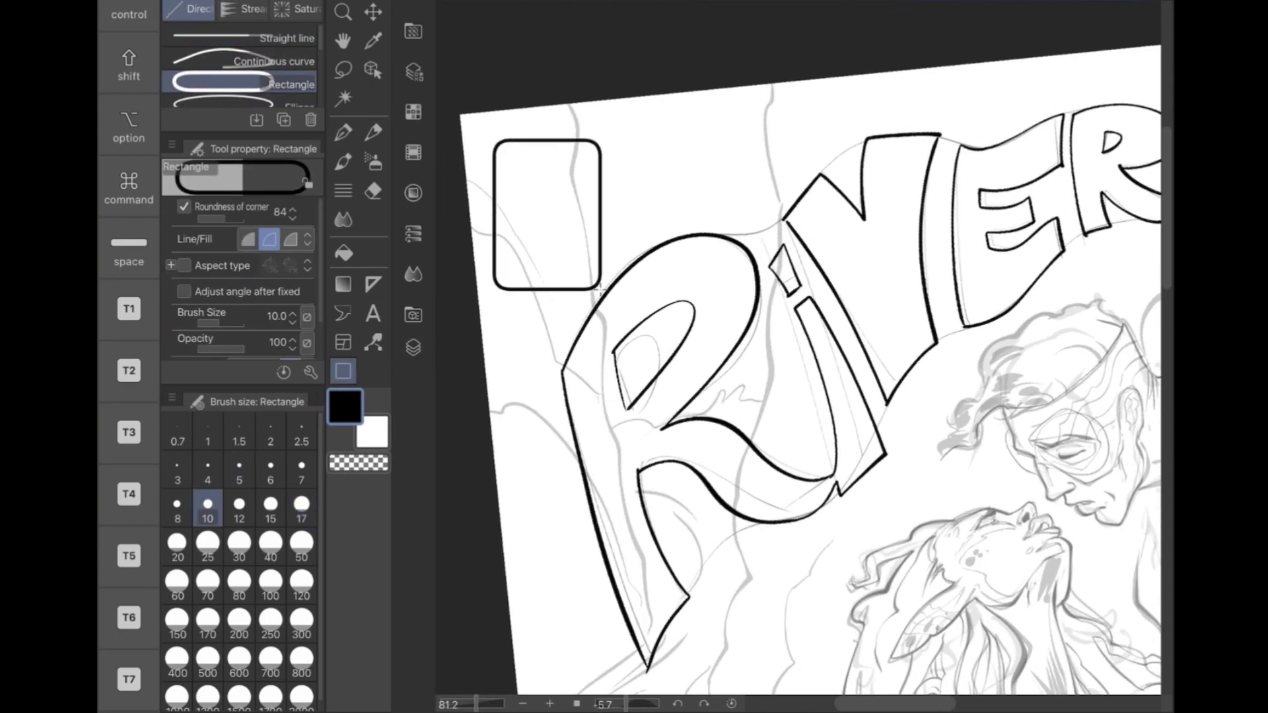
# Switch back to the pen and ink the hero's small figure, mask and chest inside the corner box
pyautogui.click(412, 347)
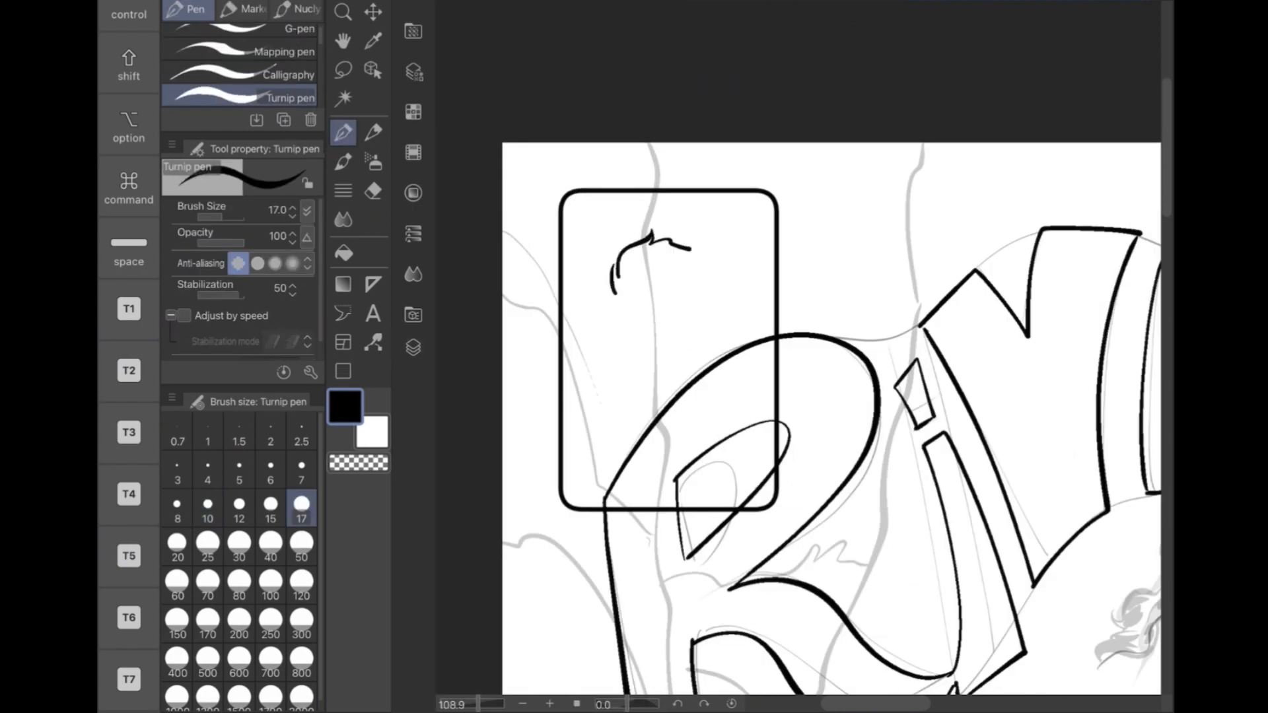
pyautogui.moveTo(656, 243); pyautogui.dragTo(687, 316)
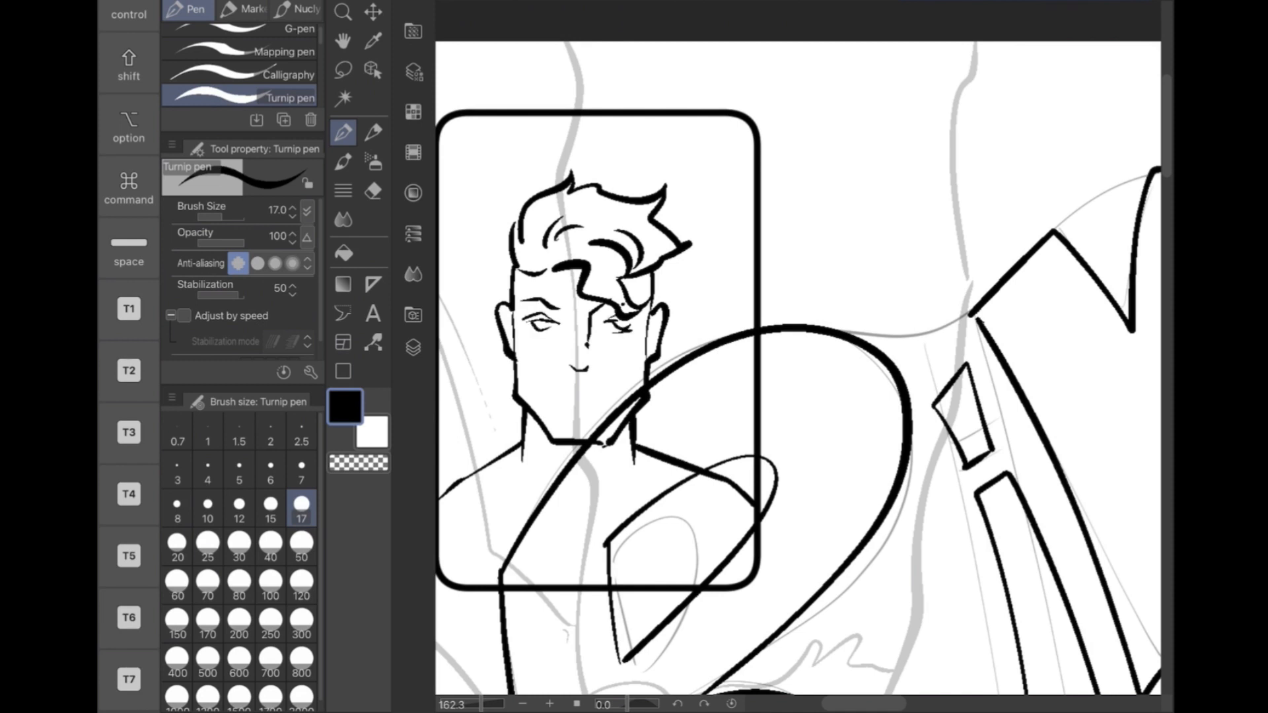
pyautogui.moveTo(518, 323); pyautogui.dragTo(648, 339)
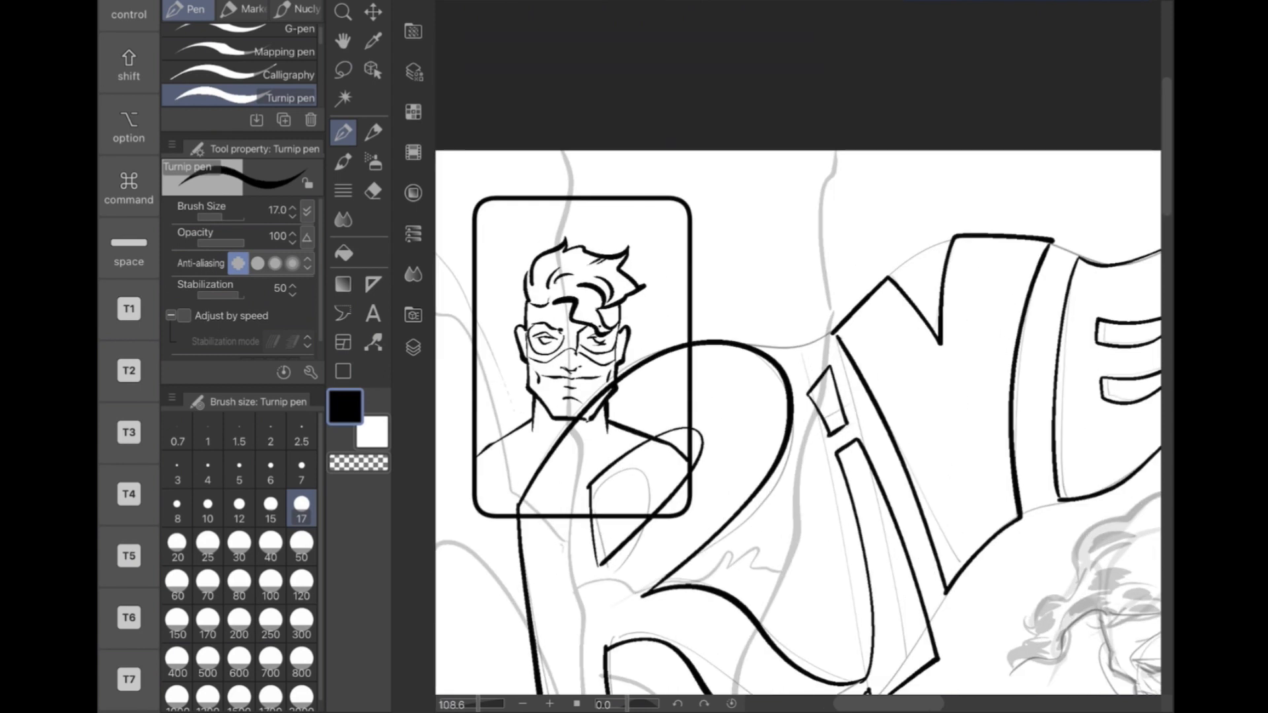
pyautogui.scroll(-3)
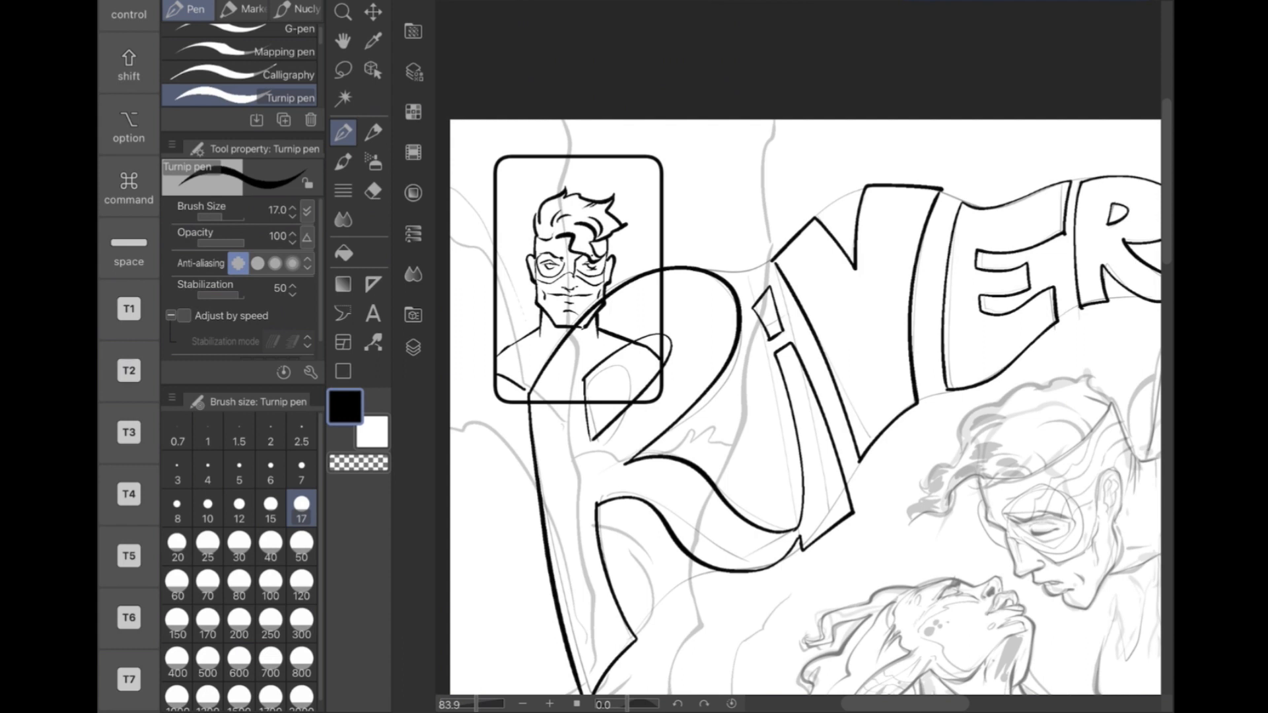
pyautogui.moveTo(526, 392); pyautogui.dragTo(614, 396)
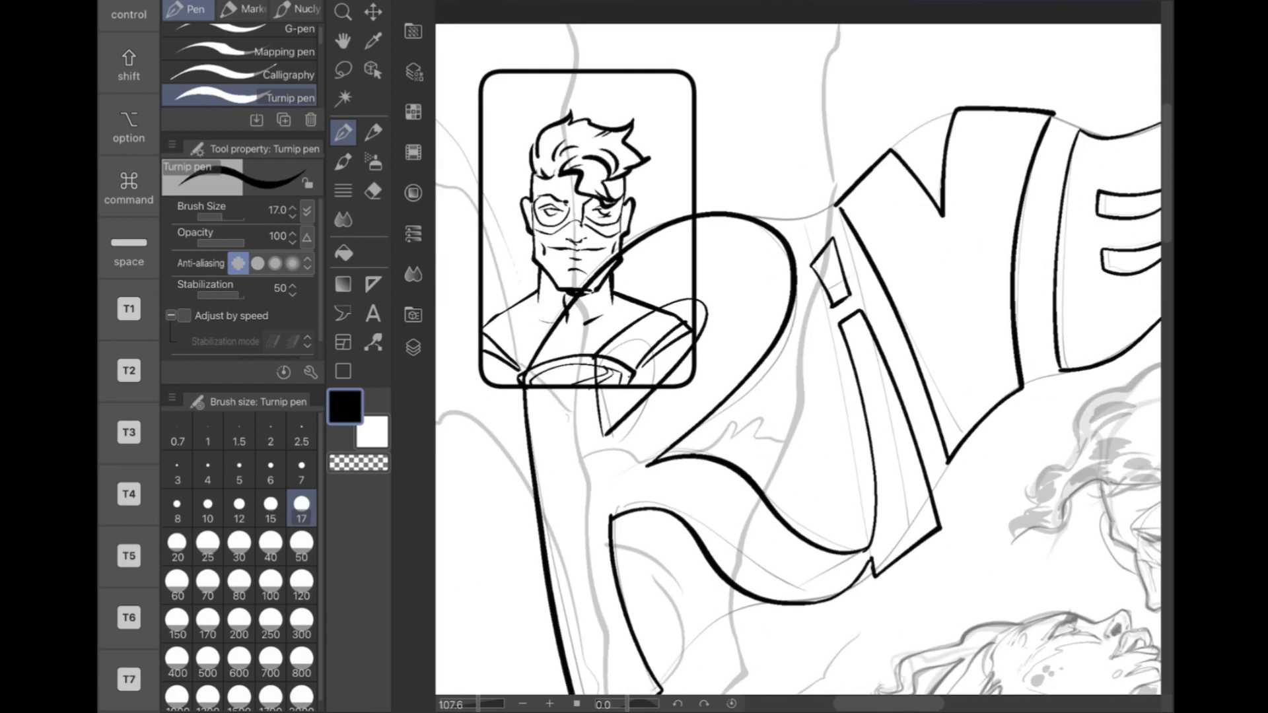
pyautogui.scroll(-3)
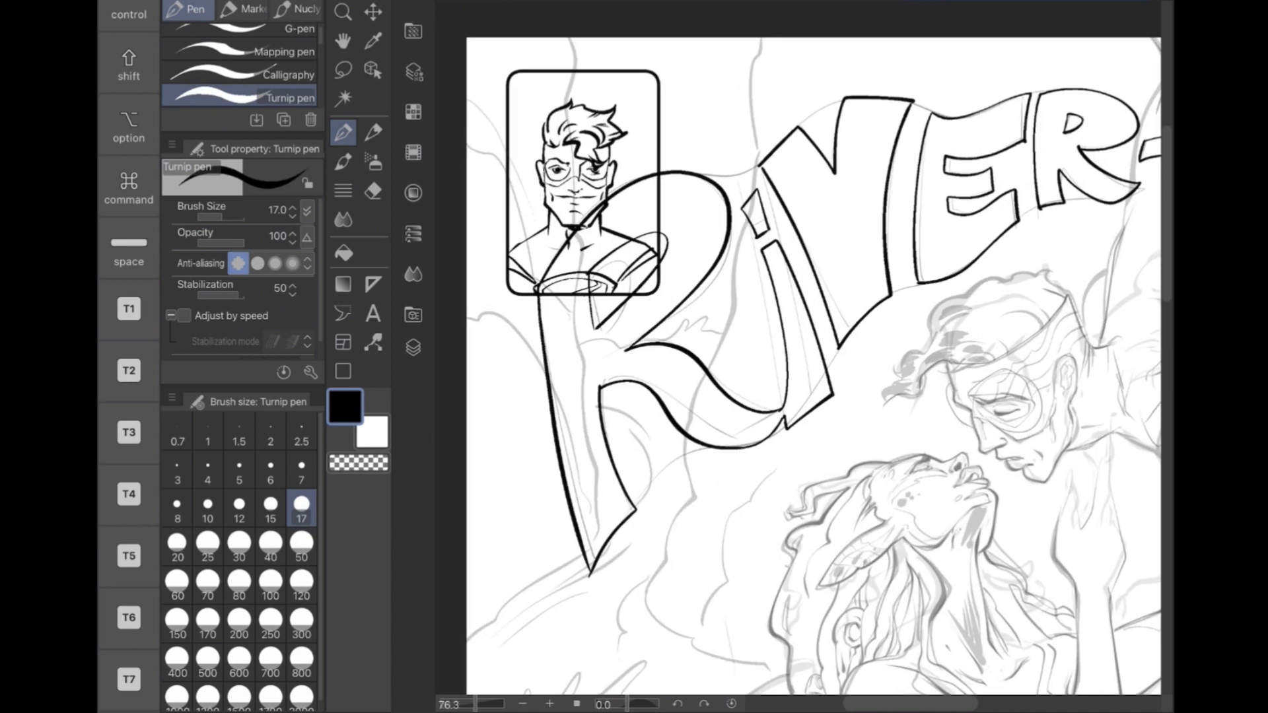
# Ink the water splashes around the drowning girl and lifebuoy, toggling Auto select and Turnip pen
pyautogui.click(344, 98)
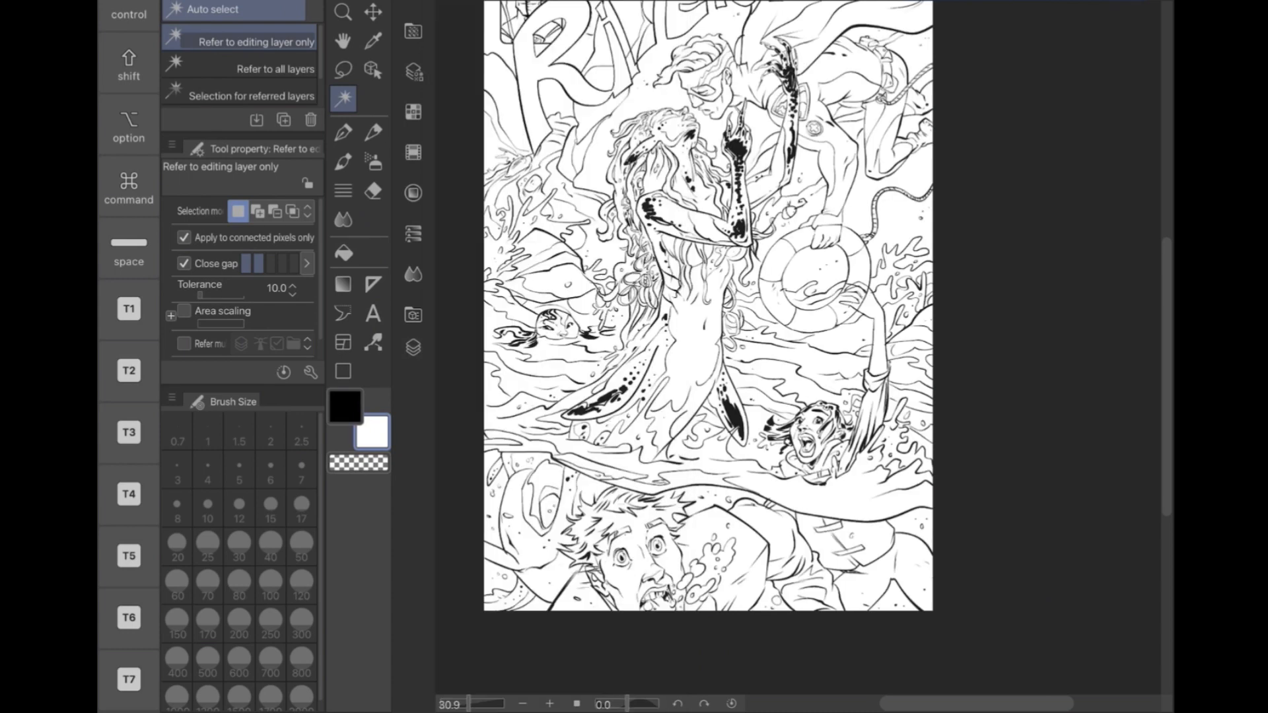
pyautogui.click(344, 132)
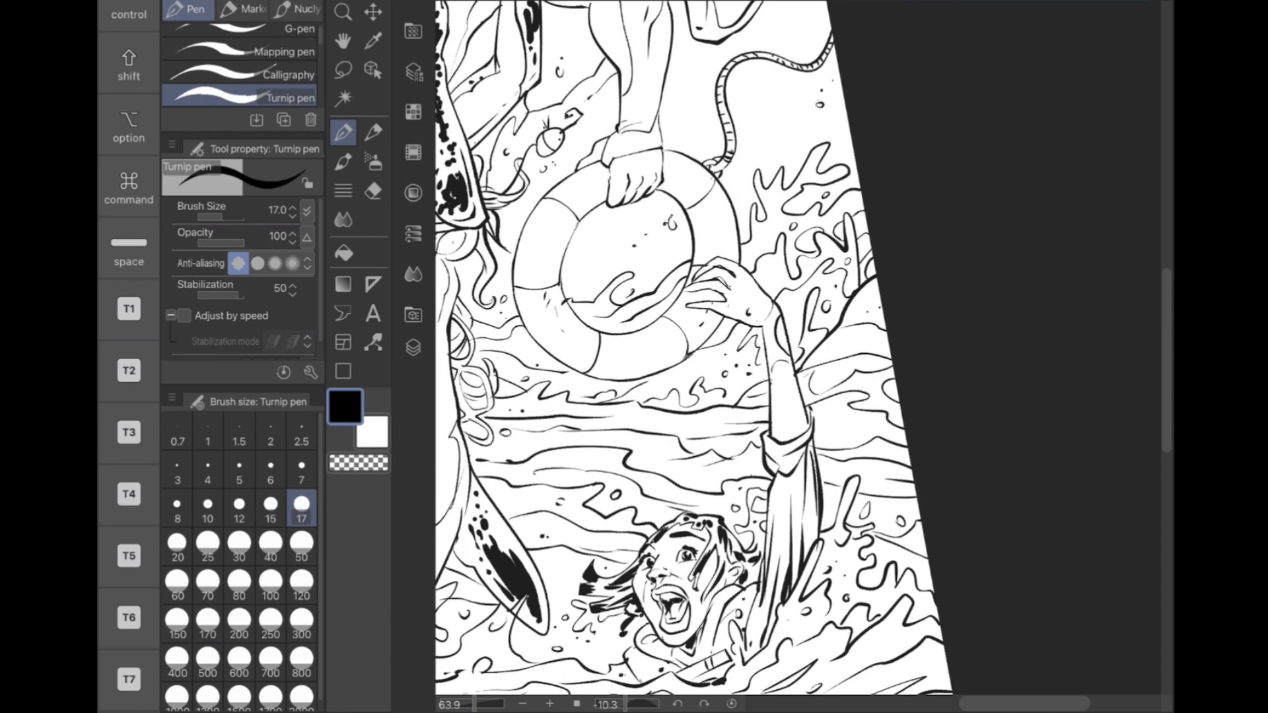
pyautogui.scroll(-3)
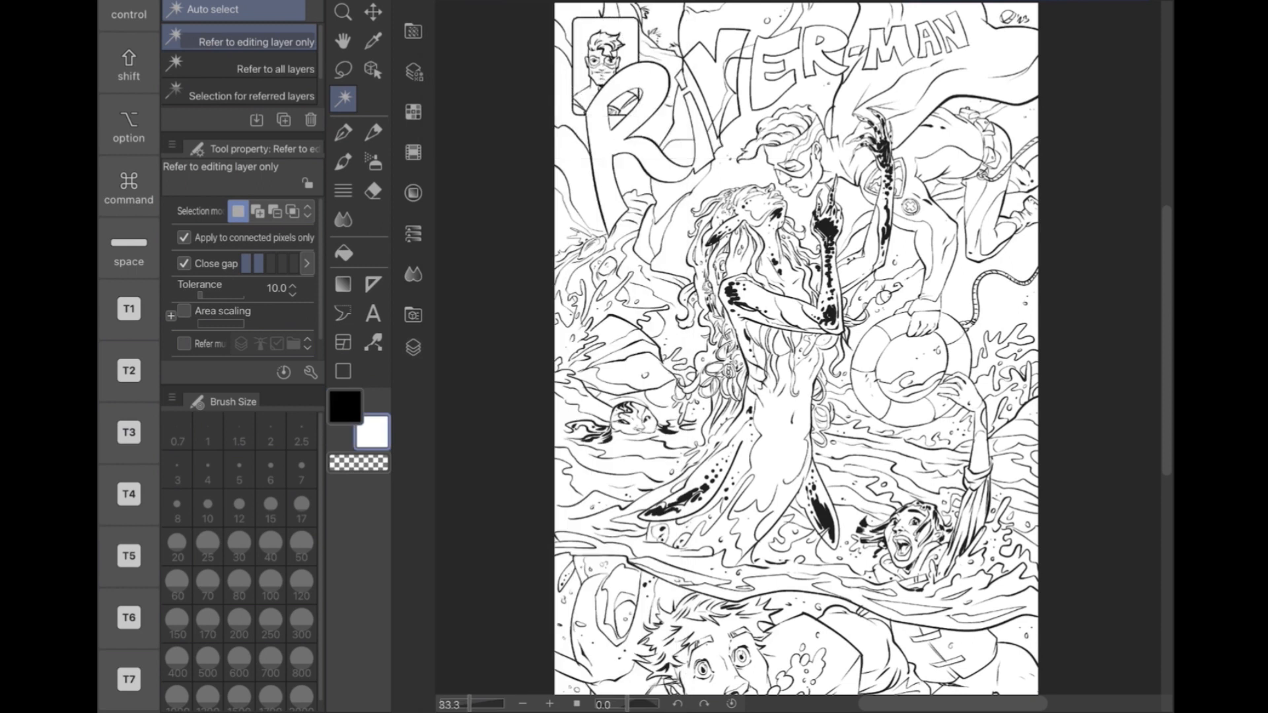
# Review the layer stack in the Layer palette and return to the Turnip pen
pyautogui.click(412, 346)
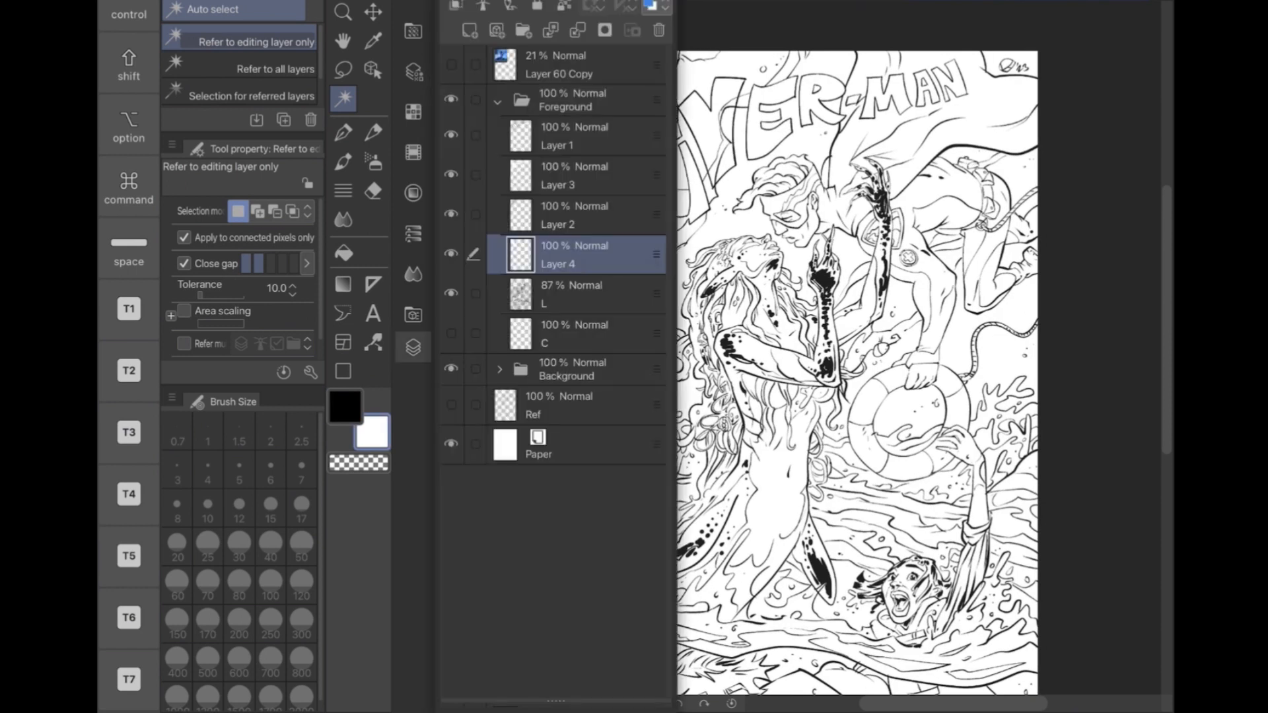
pyautogui.click(575, 175)
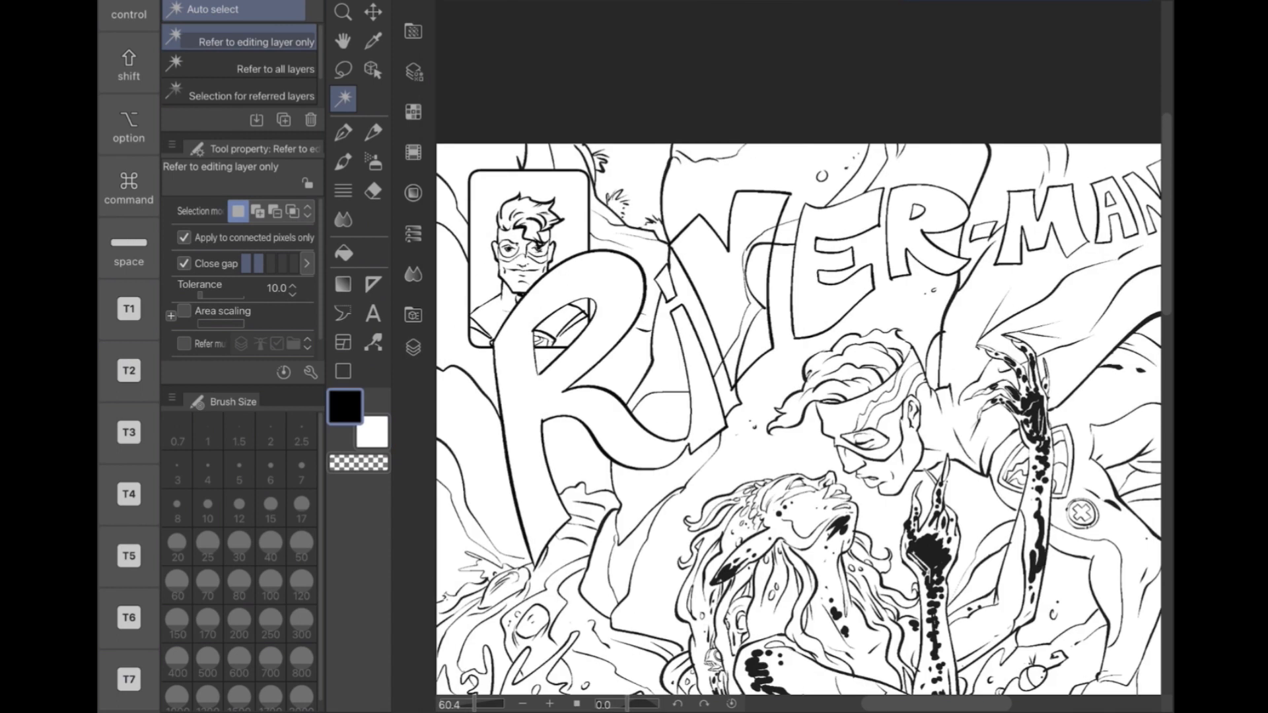
pyautogui.click(343, 133)
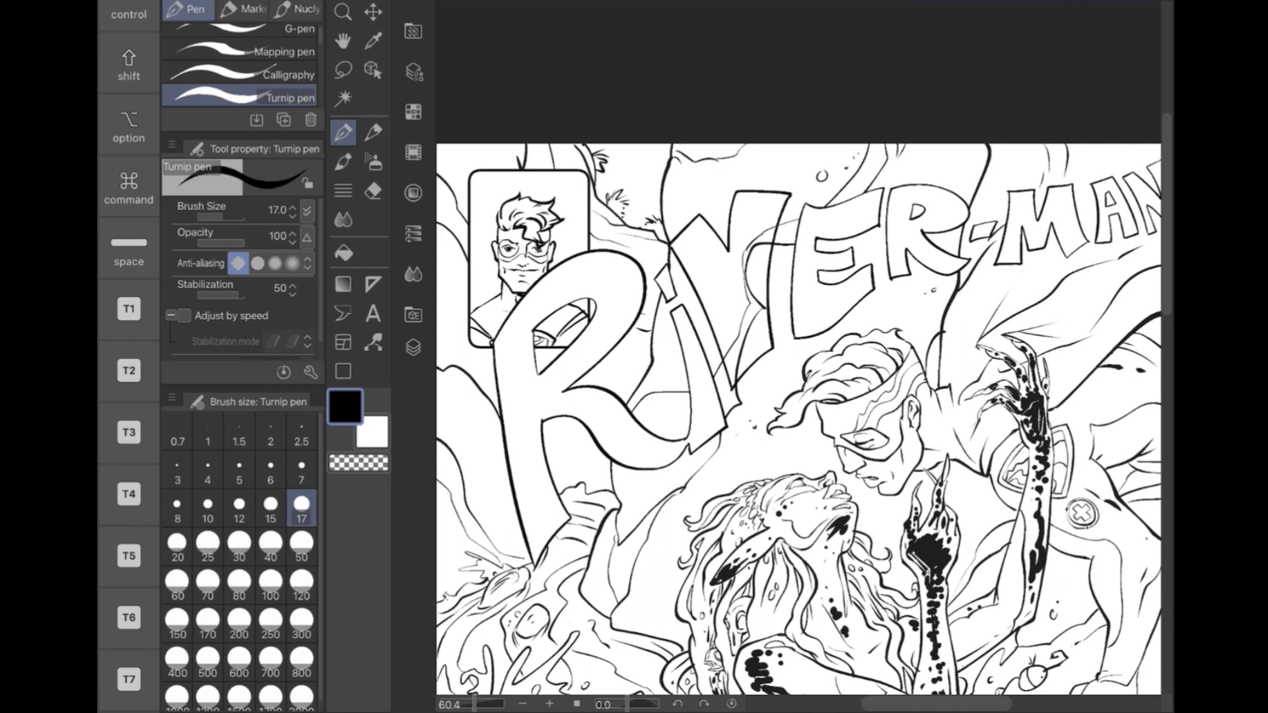
# Hide the figure layers and start an Auto select on the RIVER-MAN title lettering
pyautogui.click(343, 98)
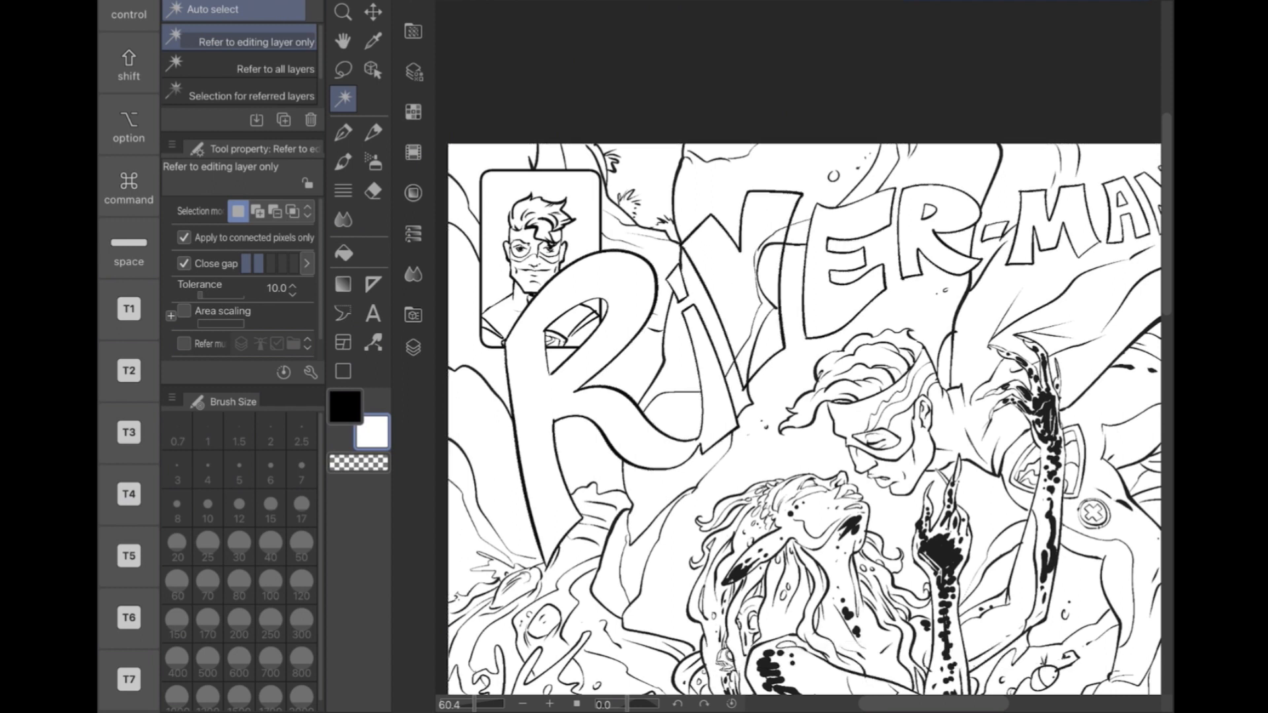
pyautogui.click(344, 132)
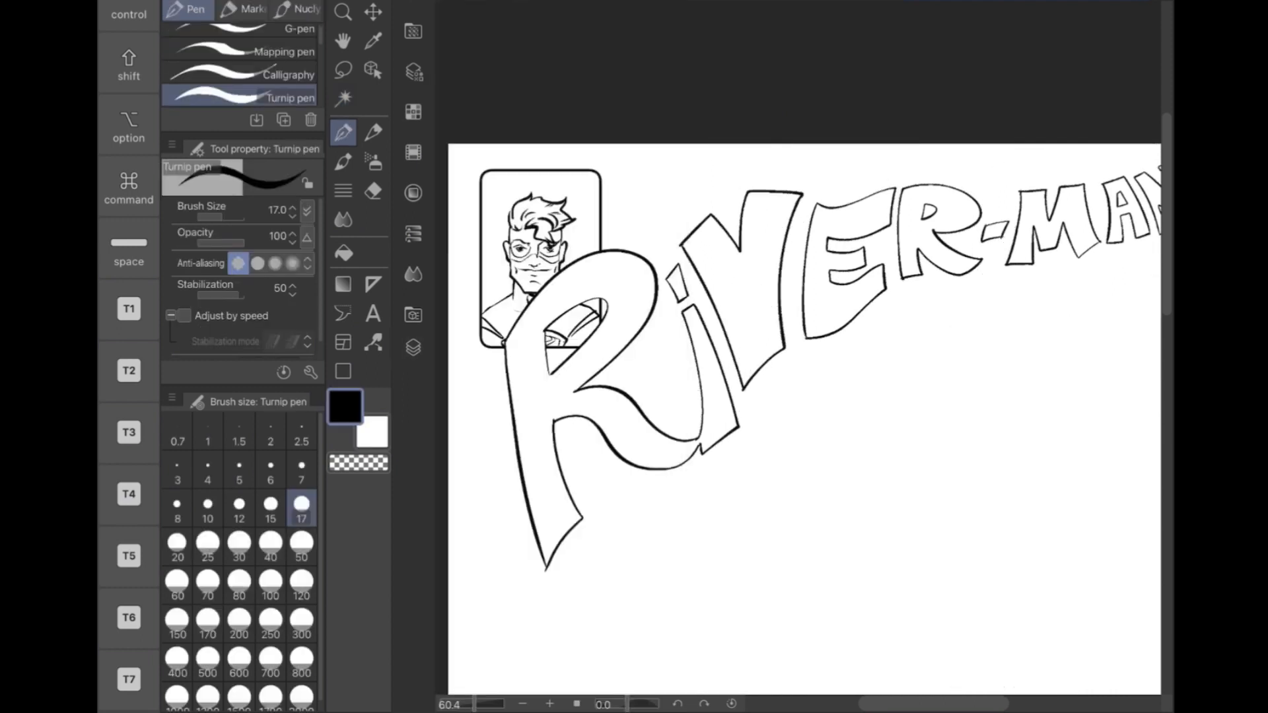
pyautogui.click(342, 98)
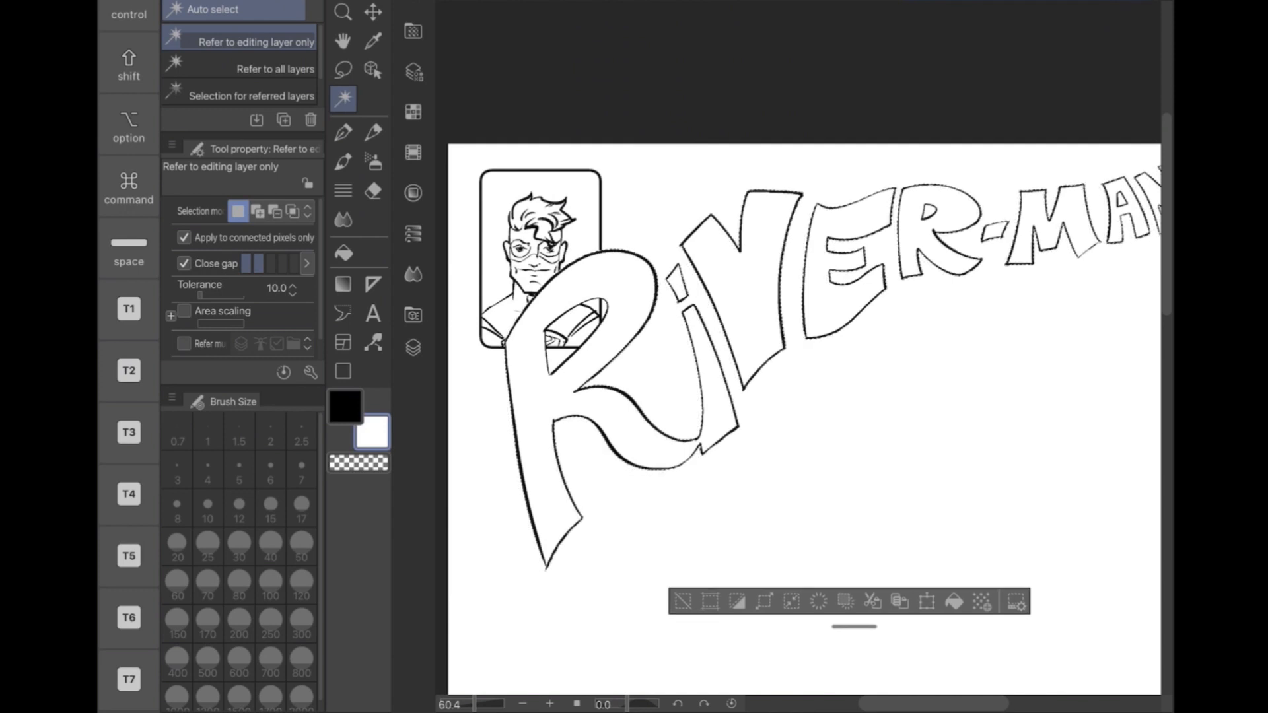